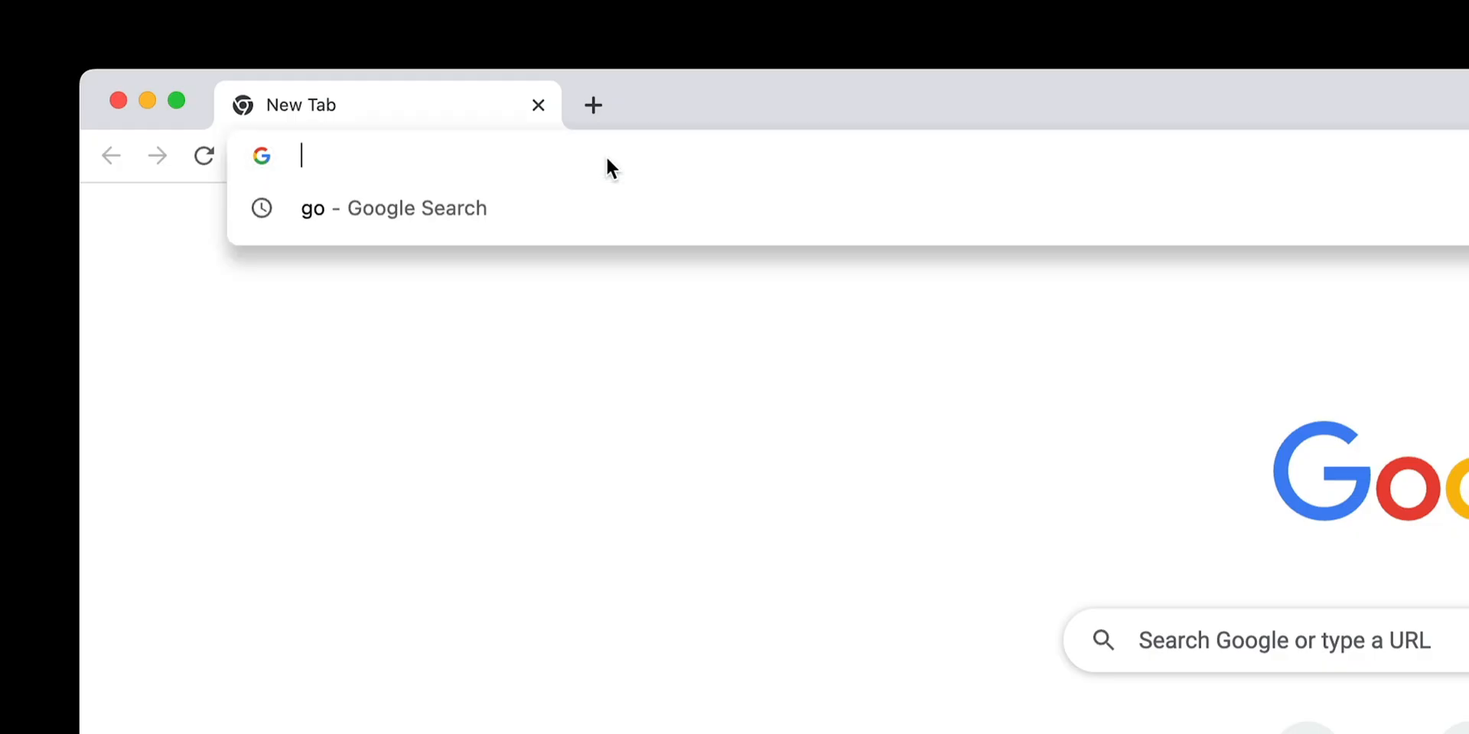
Go to Google Domains and open My domains, listing dellinghamdesign.com.
{"action": "type", "text": "dellinghamd"}
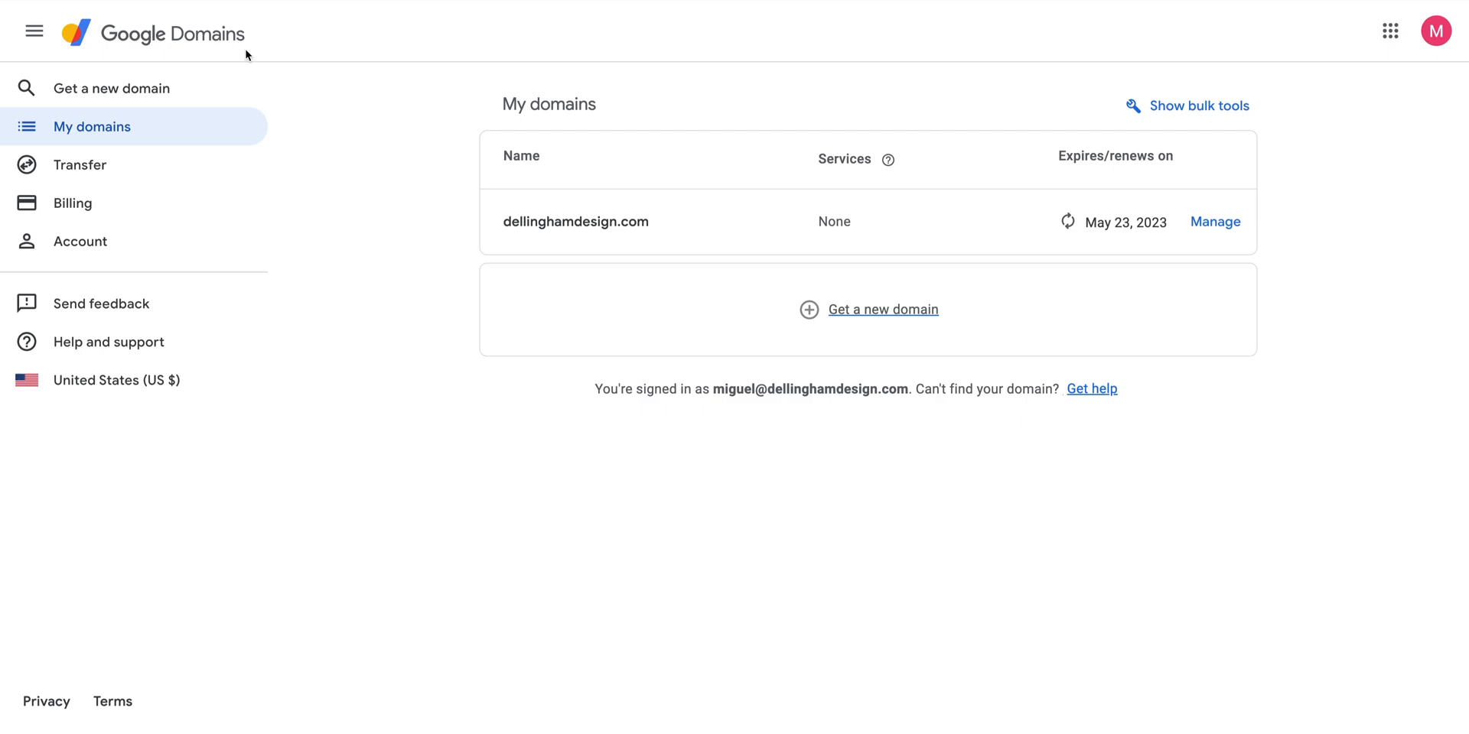
{"action": "mouse_move", "coordinate": [241, 49]}
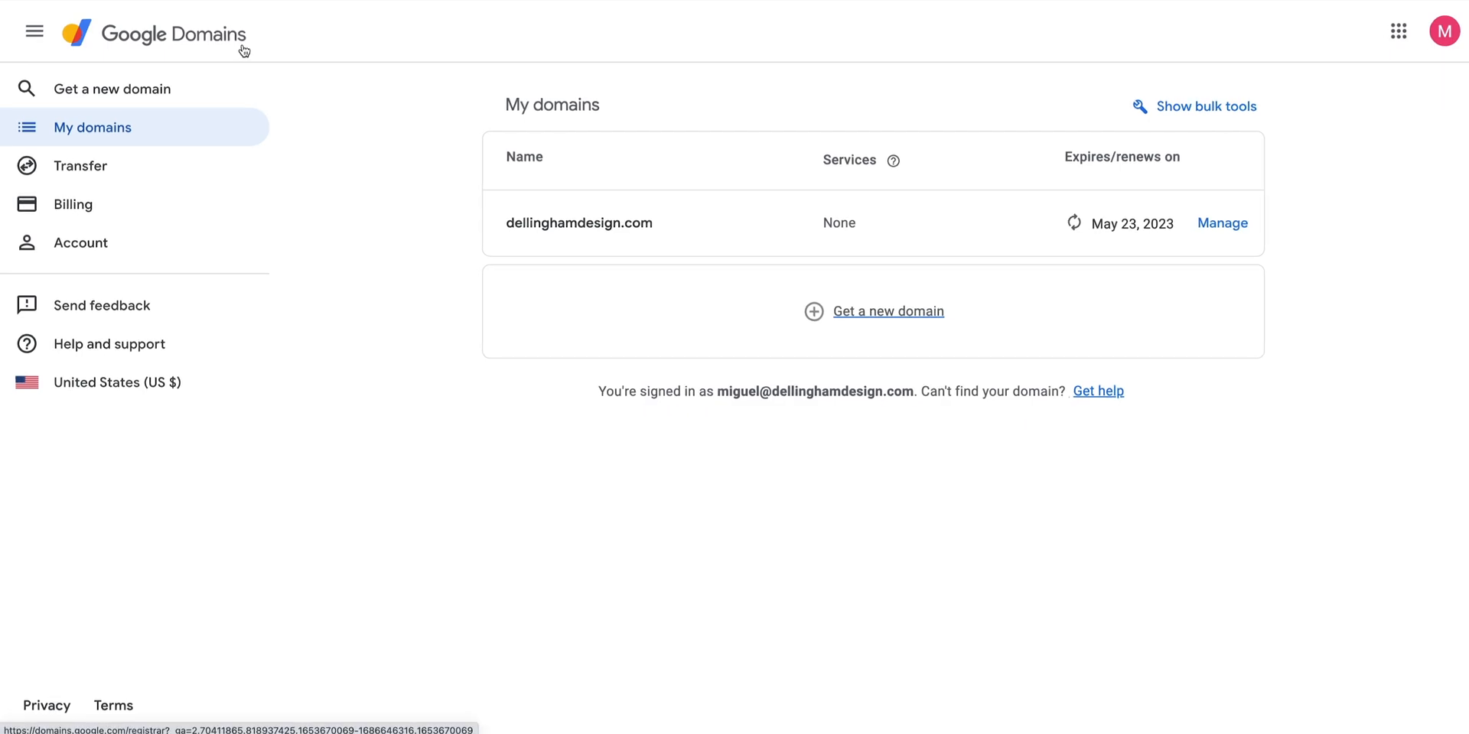
{"action": "left_click", "coordinate": [155, 35]}
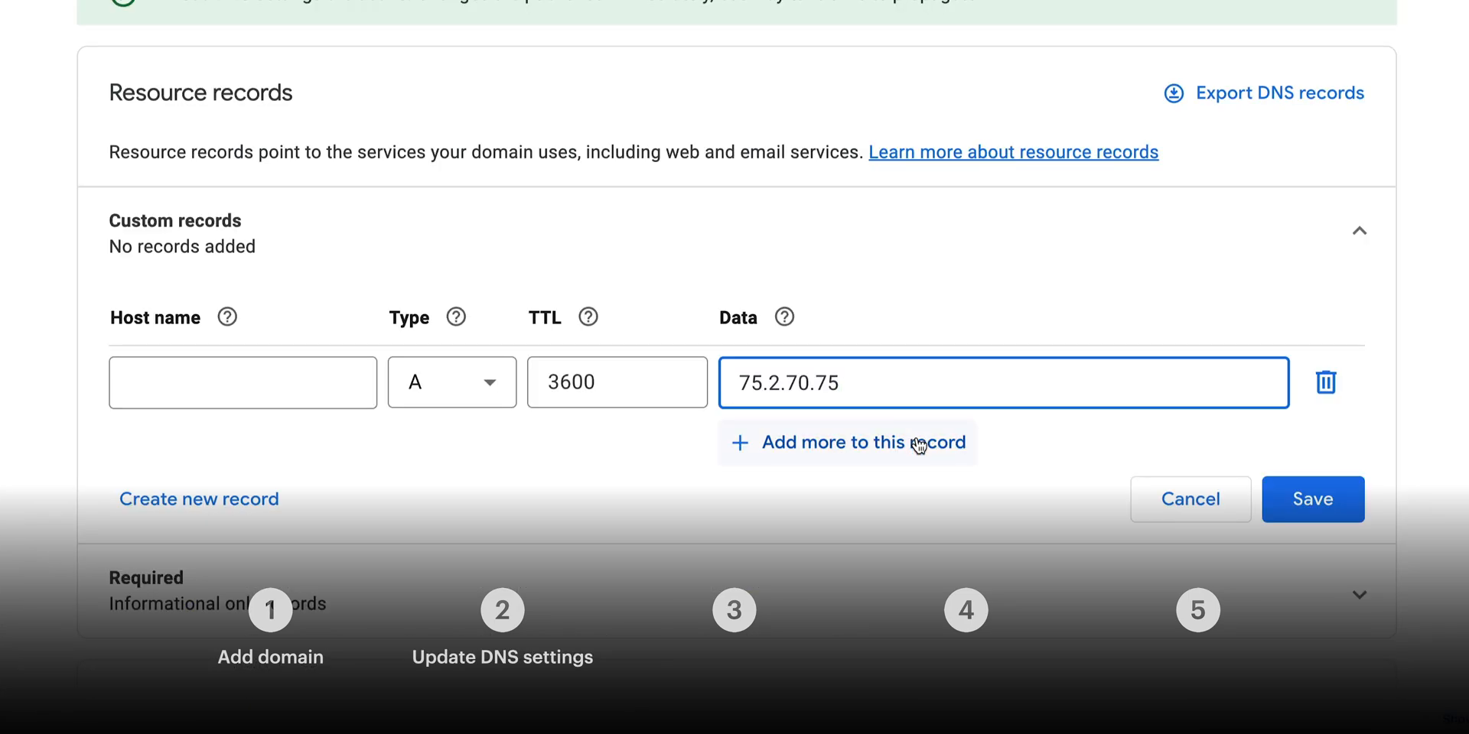
Open the Dellingham Design project menu from the Webflow logo.
{"action": "left_click", "coordinate": [846, 442]}
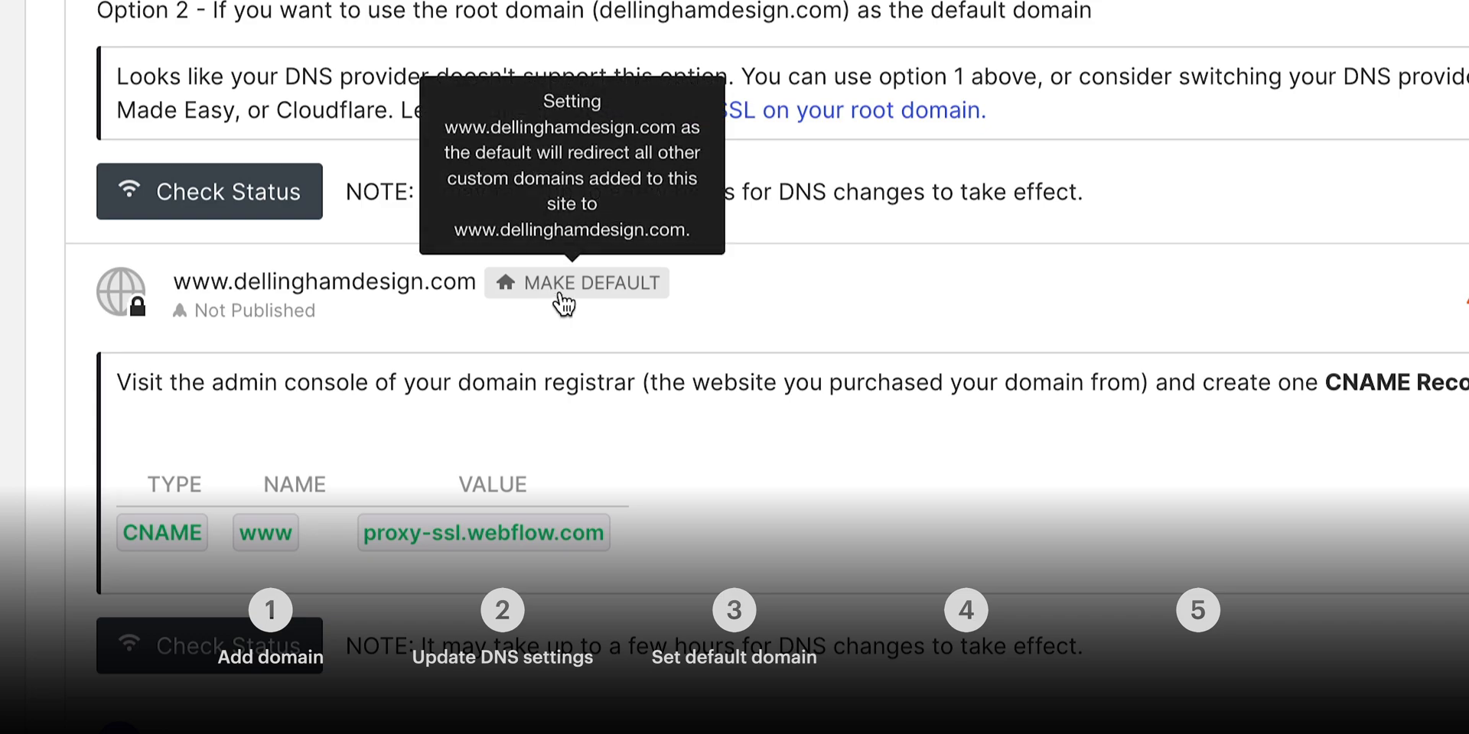
{"action": "left_click", "coordinate": [577, 283]}
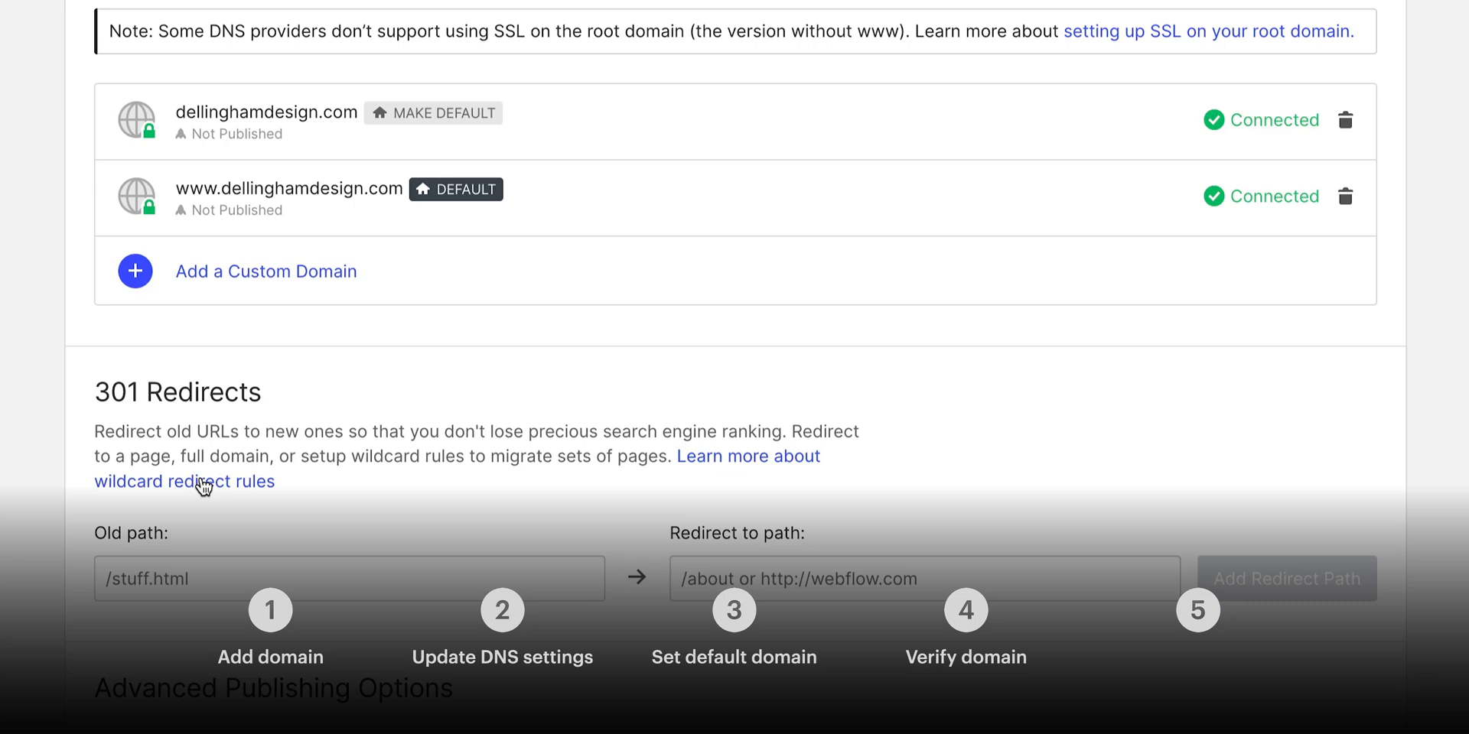
{"action": "left_click", "coordinate": [1186, 127]}
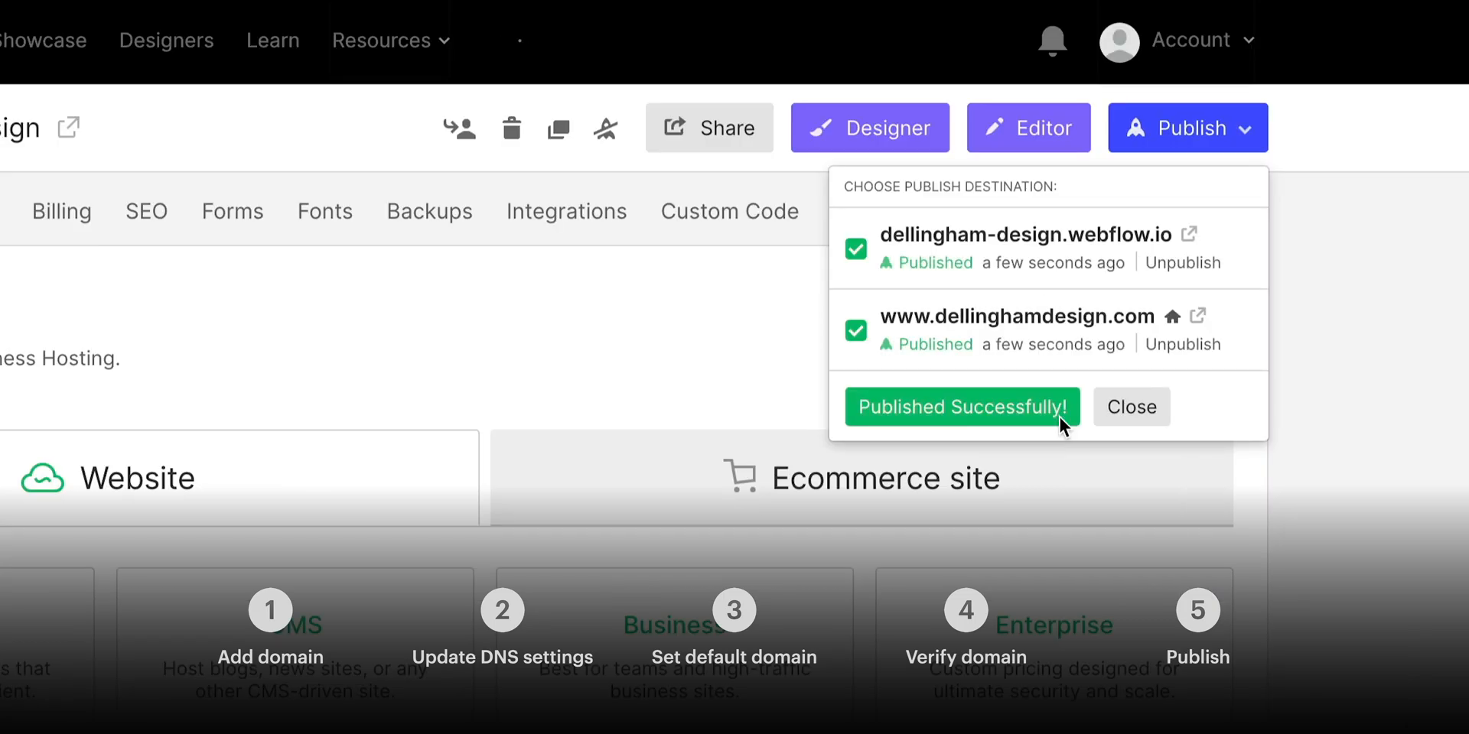
{"action": "left_click", "coordinate": [868, 128]}
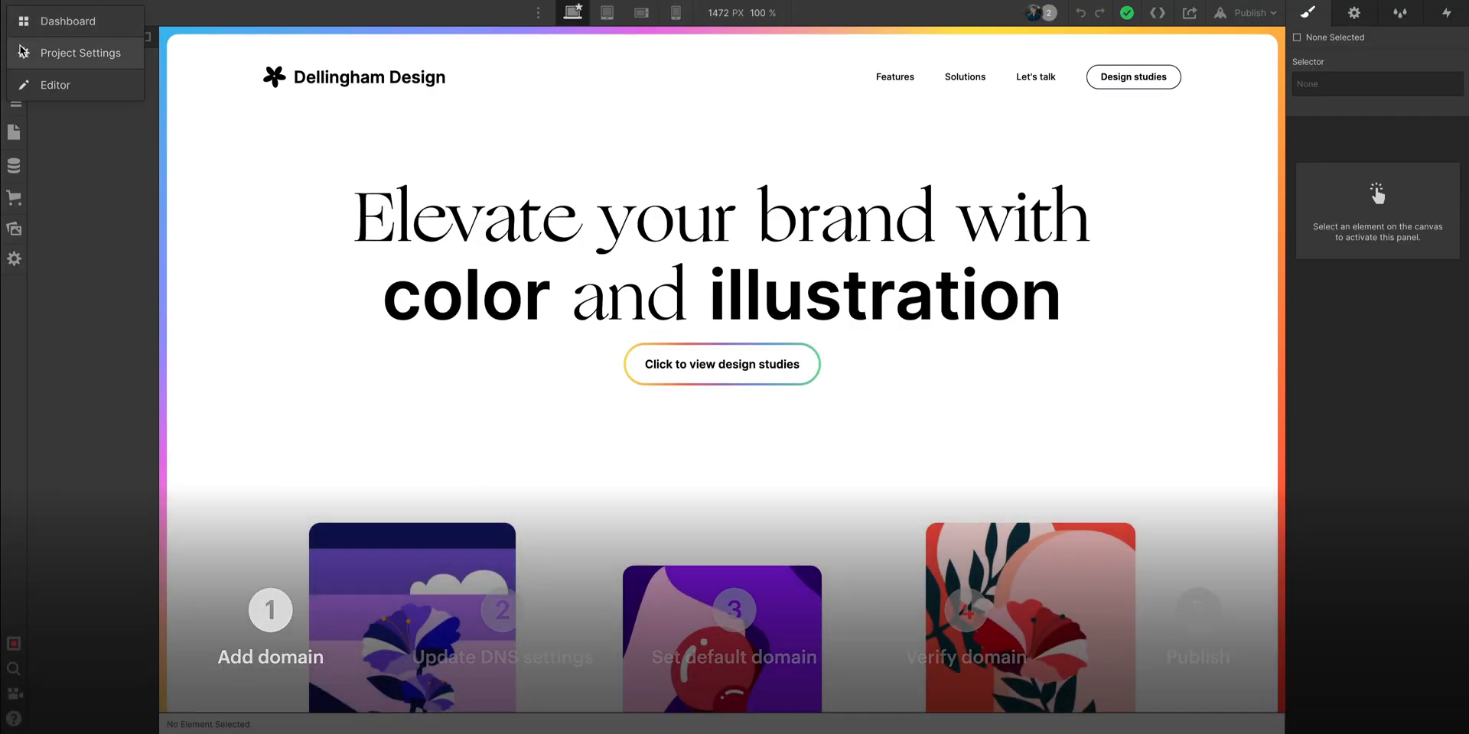
Open Dellingham Design's Publishing settings and scroll to Custom Domains.
{"action": "left_click", "coordinate": [80, 53]}
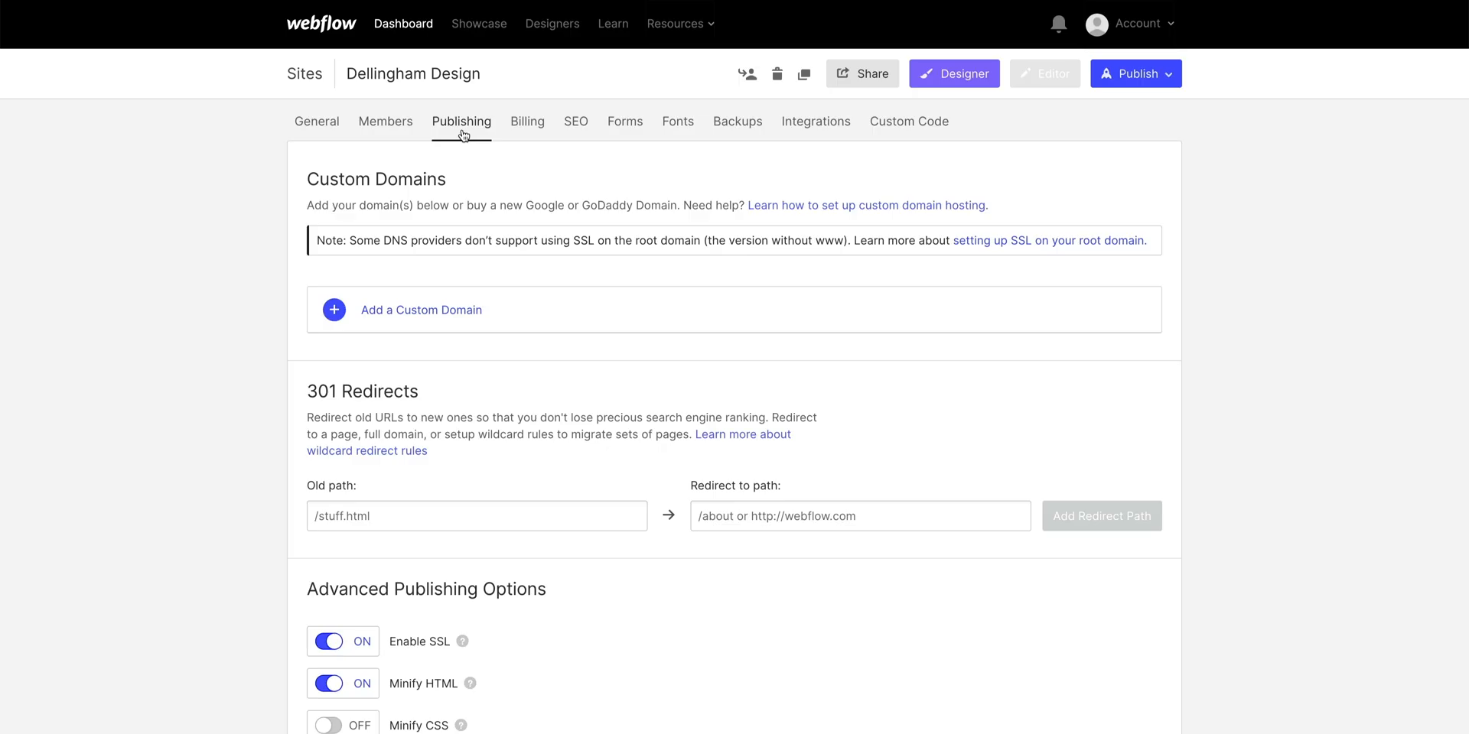
{"action": "mouse_move", "coordinate": [455, 183]}
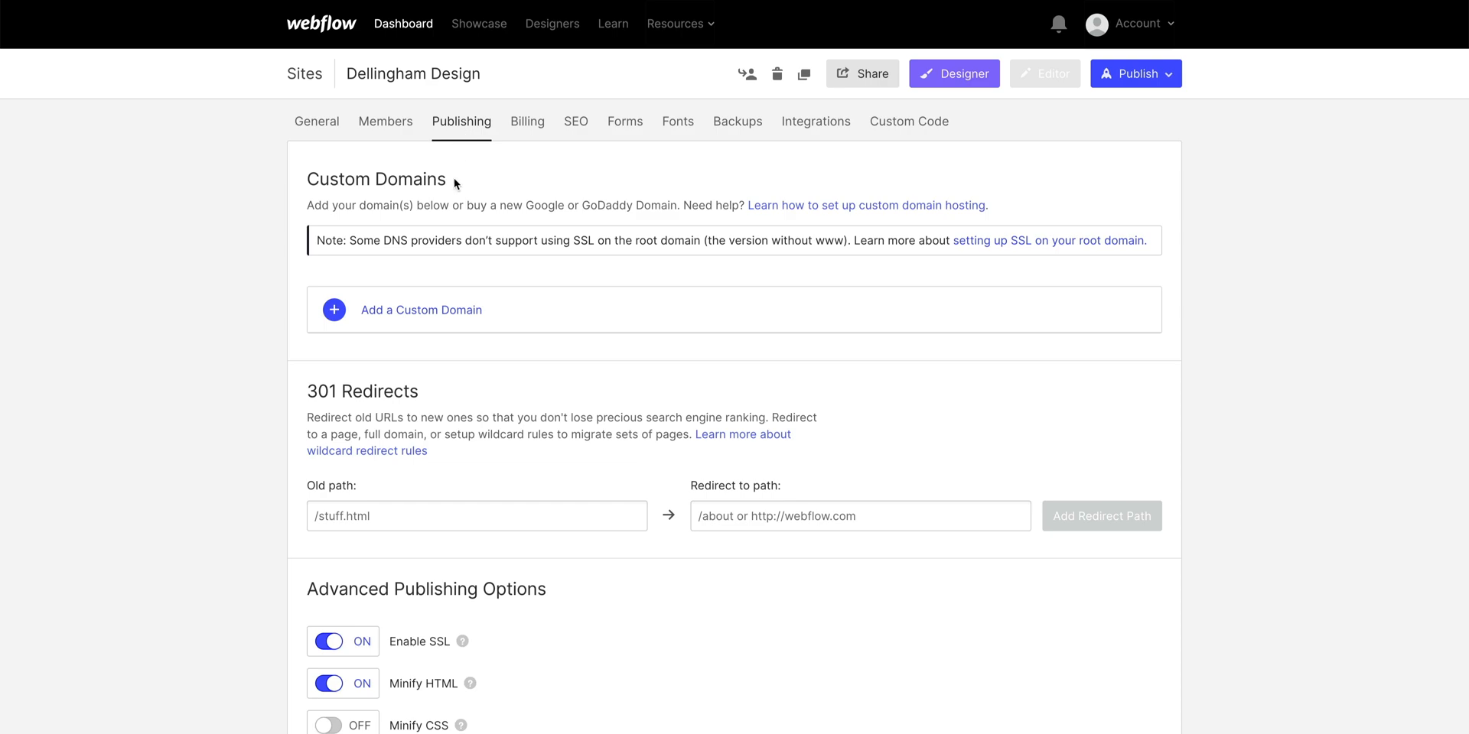
{"action": "mouse_move", "coordinate": [445, 317]}
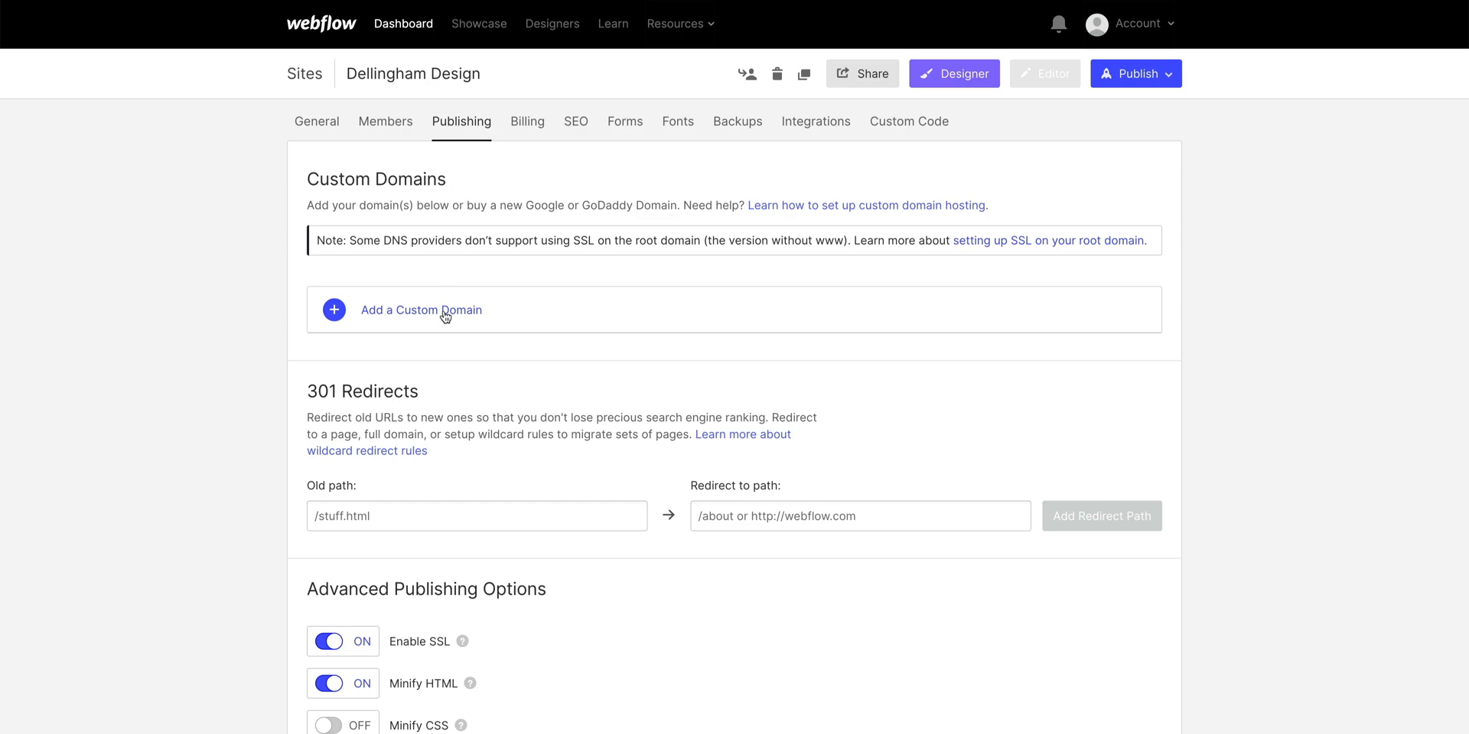
{"action": "scroll", "scroll_direction": "down", "scroll_amount": 3}
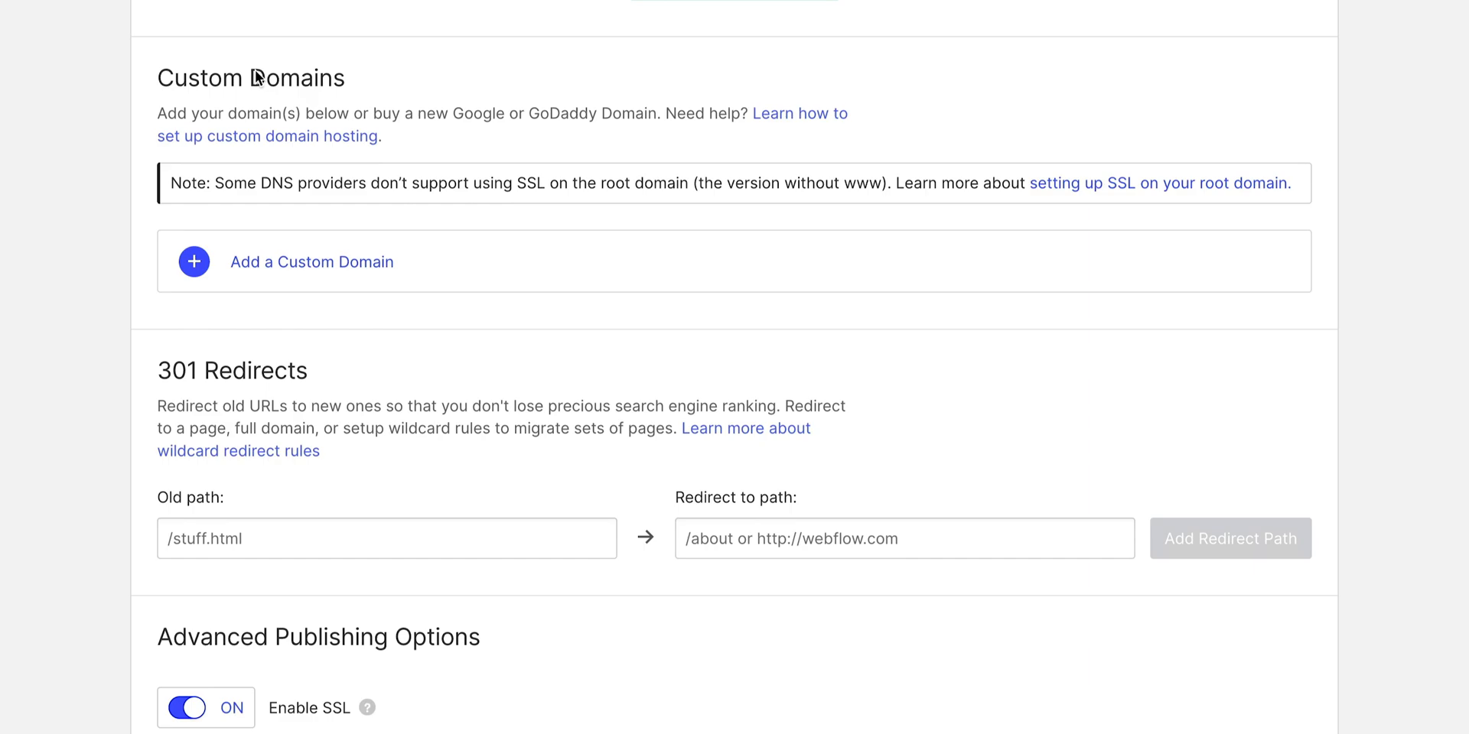
{"action": "scroll", "scroll_direction": "down", "scroll_amount": 3}
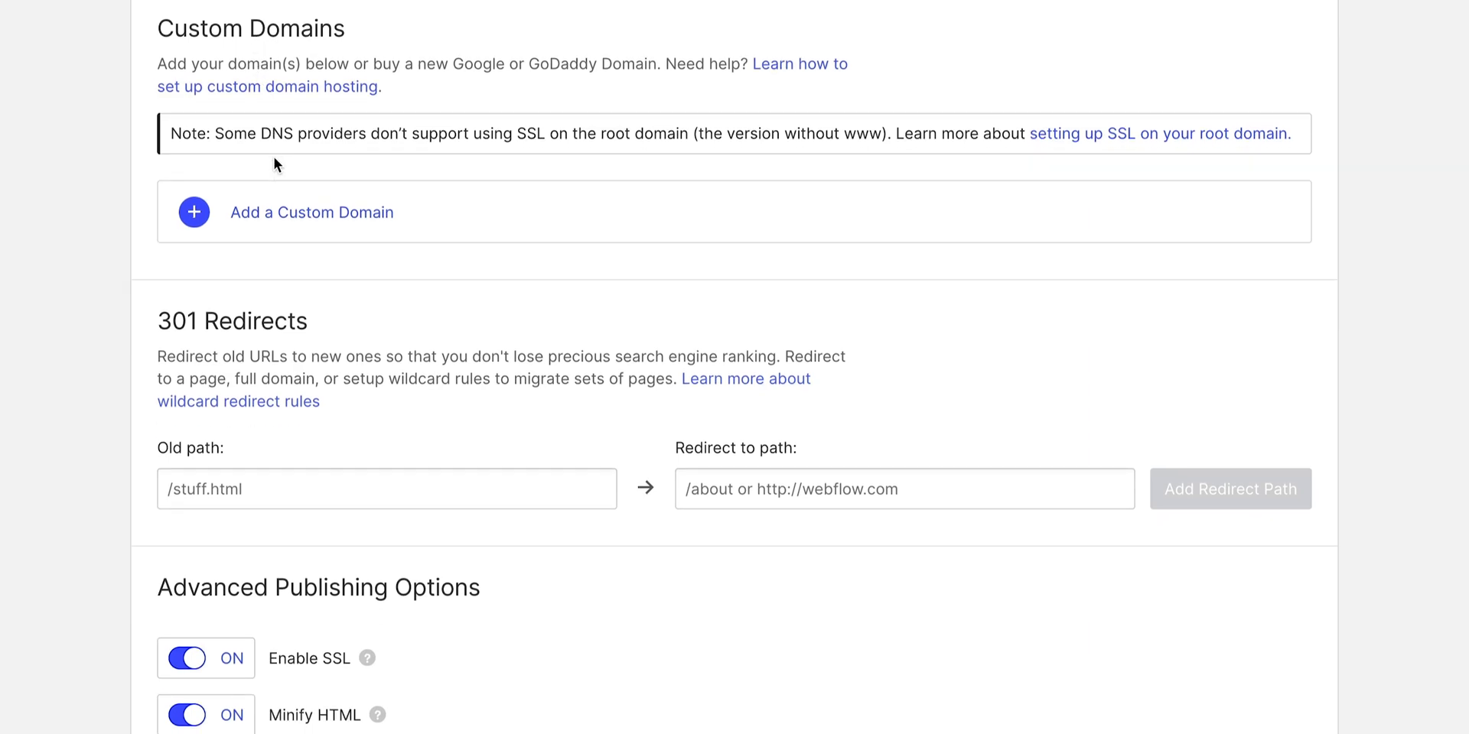
Add dellinghamdesign.com as an existing custom domain.
{"action": "left_click", "coordinate": [312, 212]}
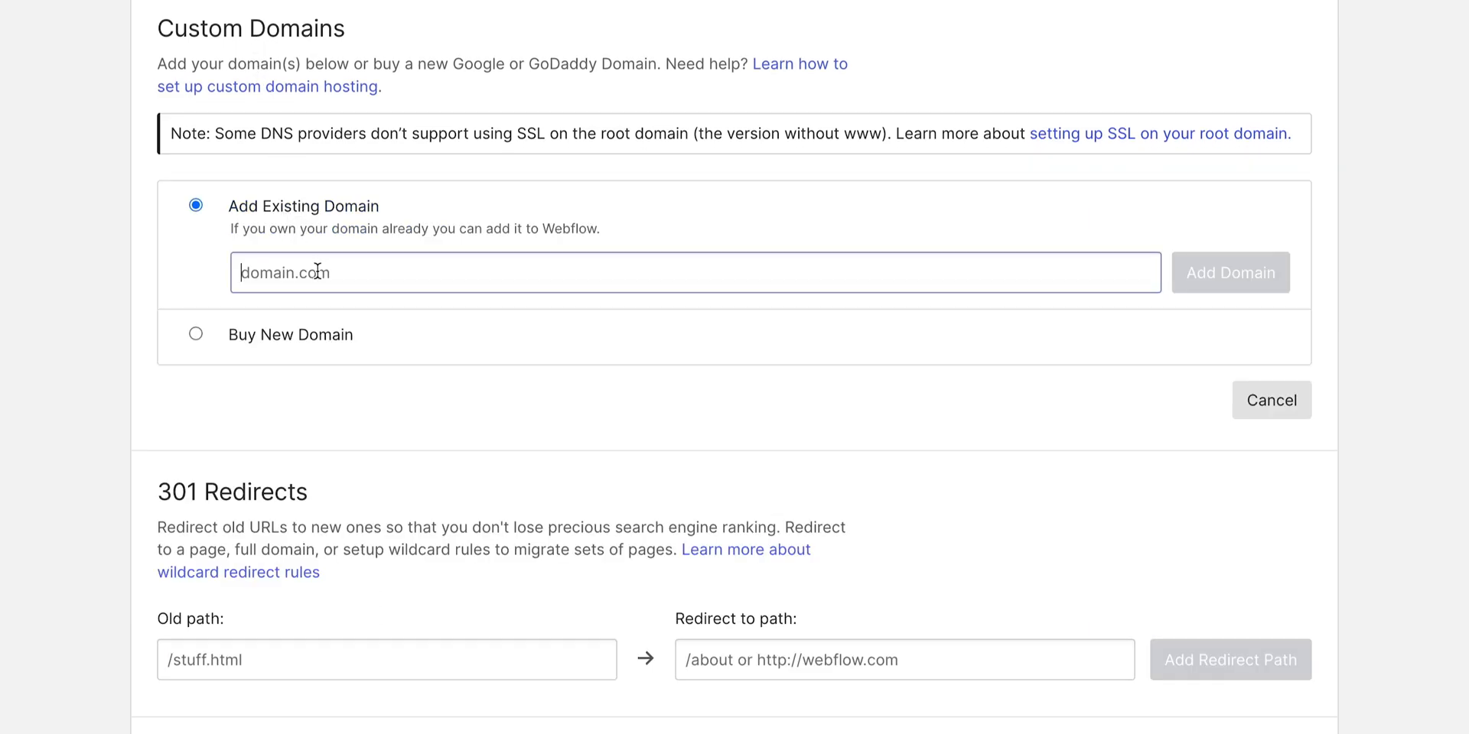
{"action": "type", "text": "dellinghamdesign.com"}
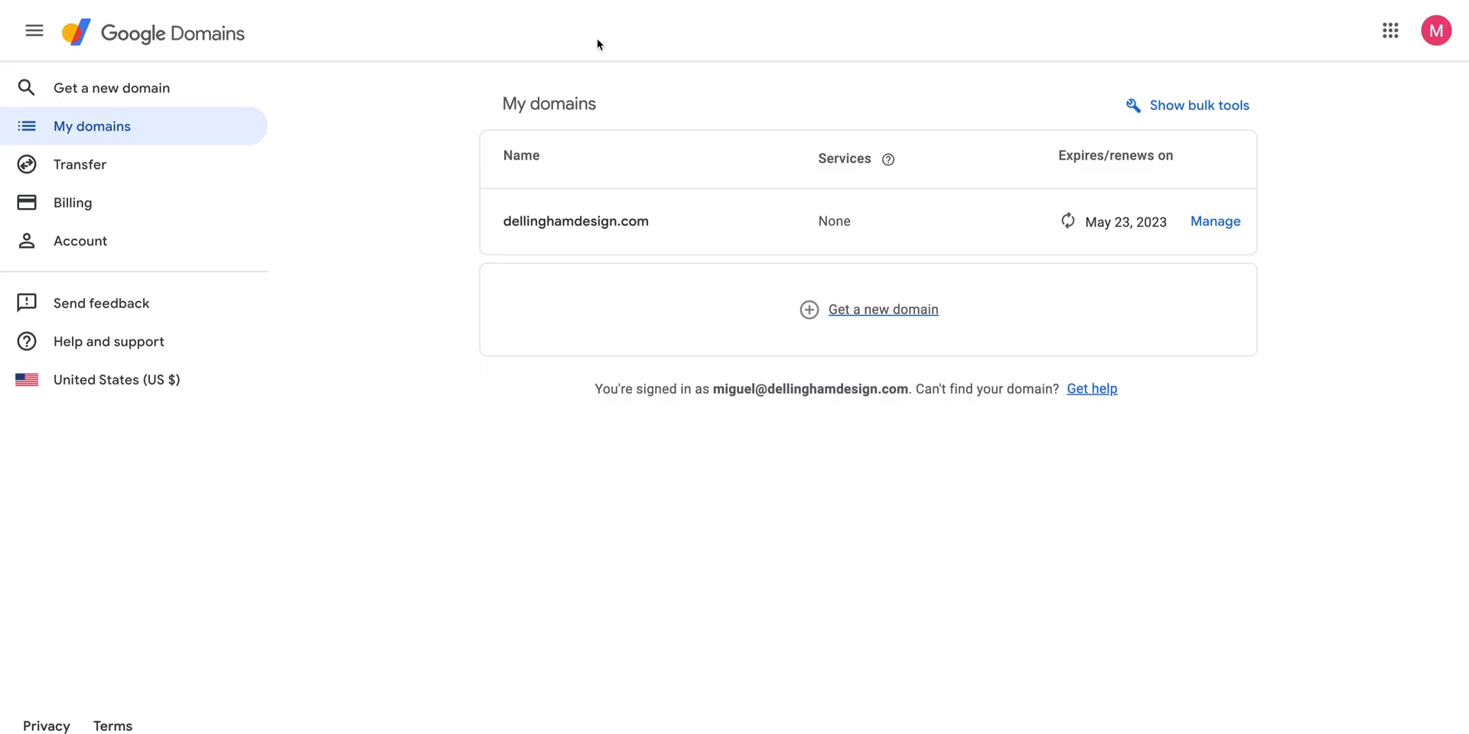
{"action": "mouse_move", "coordinate": [1113, 187]}
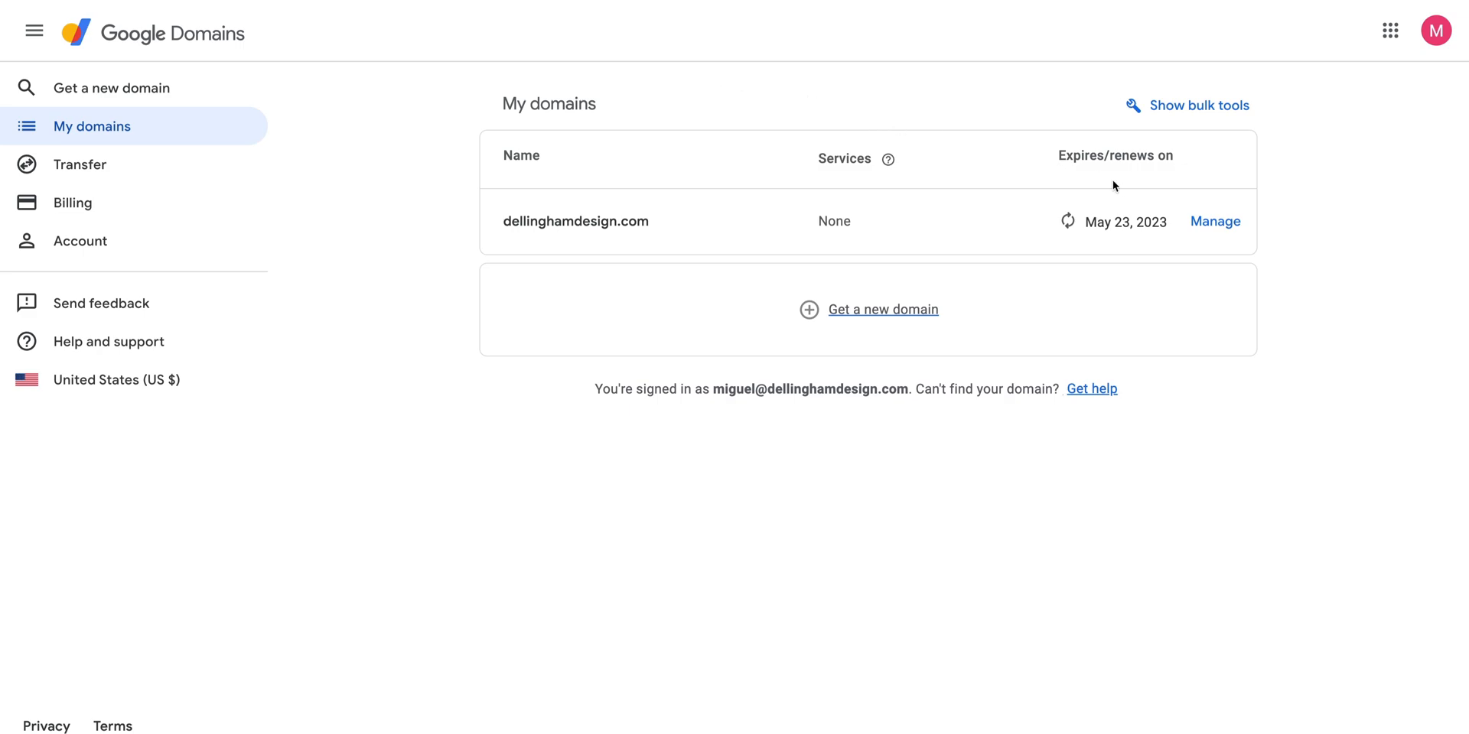
Open dellinghamdesign.com's DNS settings in Google Domains.
{"action": "left_click", "coordinate": [1215, 221]}
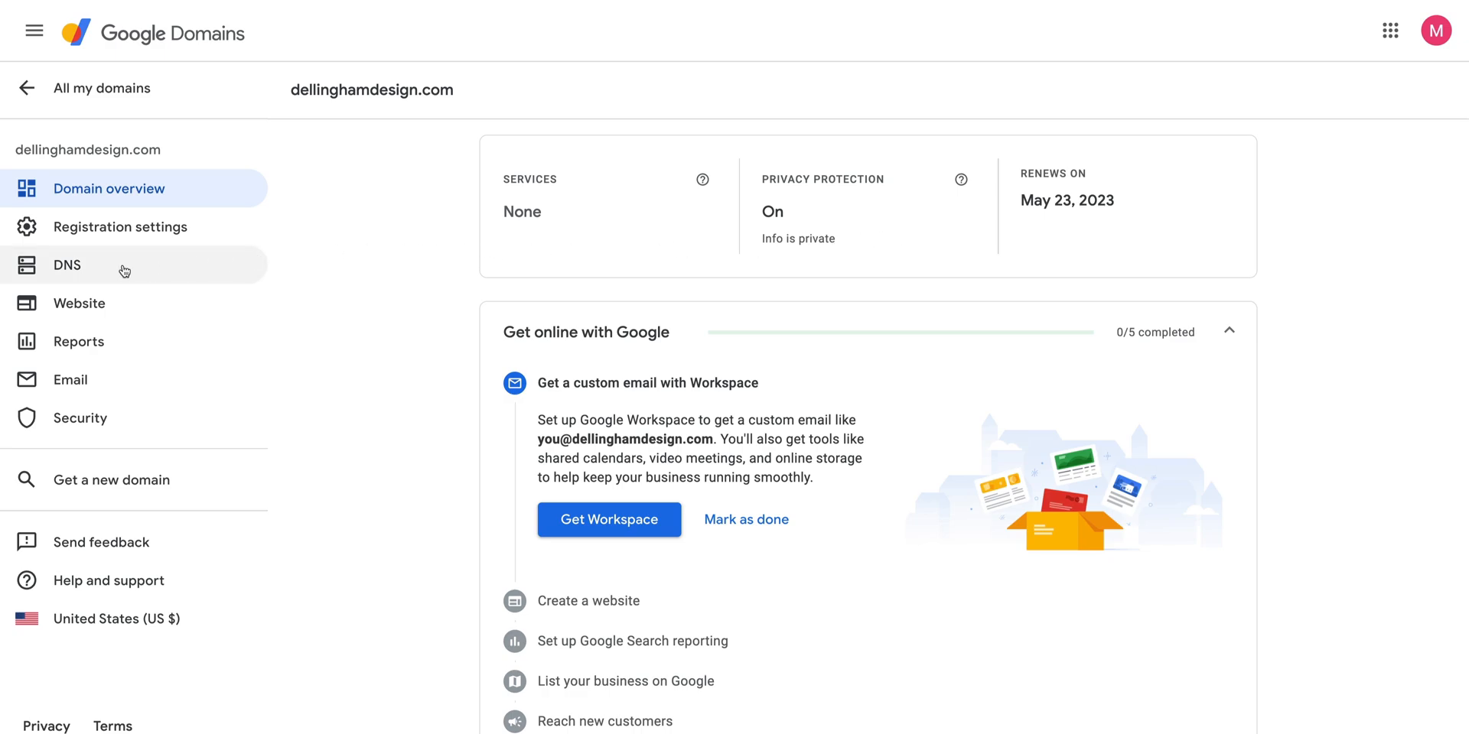
{"action": "left_click", "coordinate": [67, 264]}
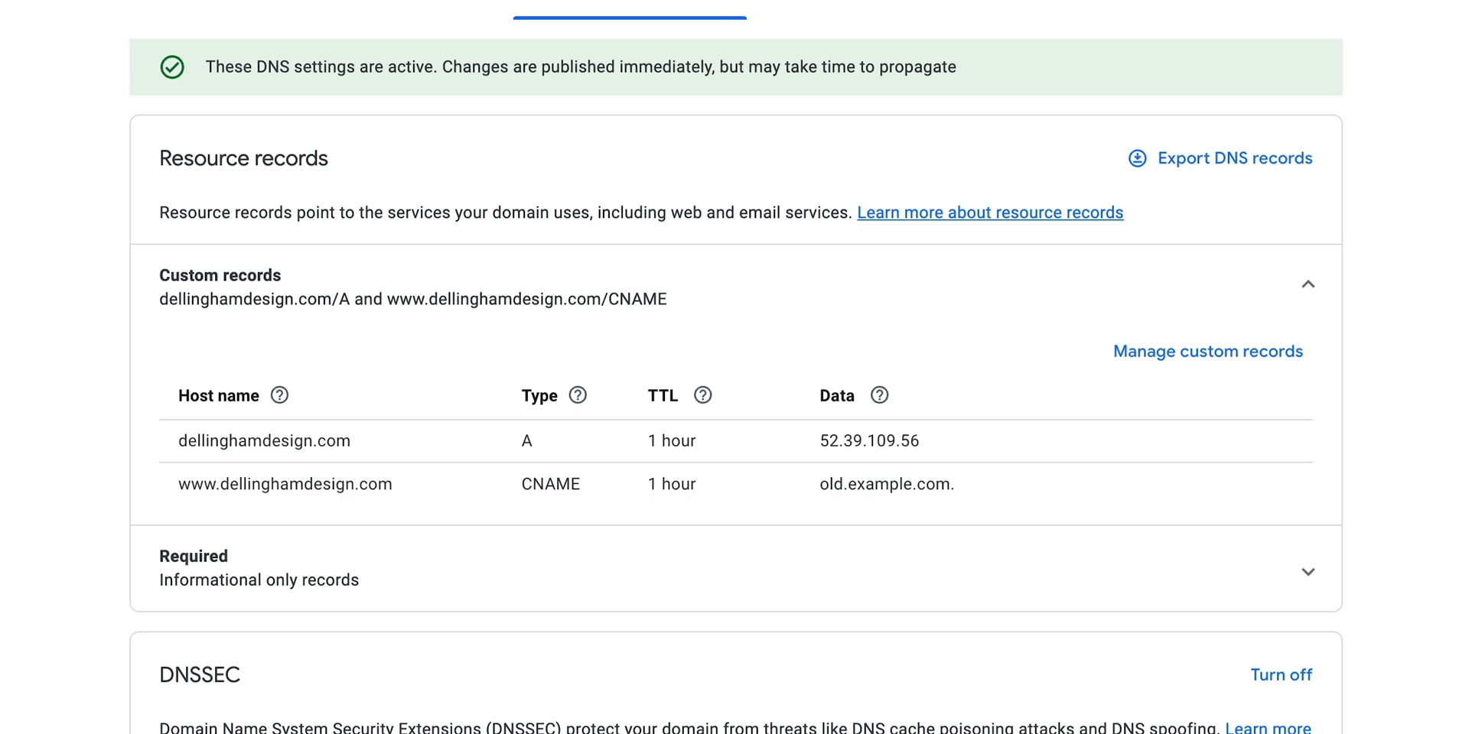
{"action": "key", "text": "cmd+shift+4"}
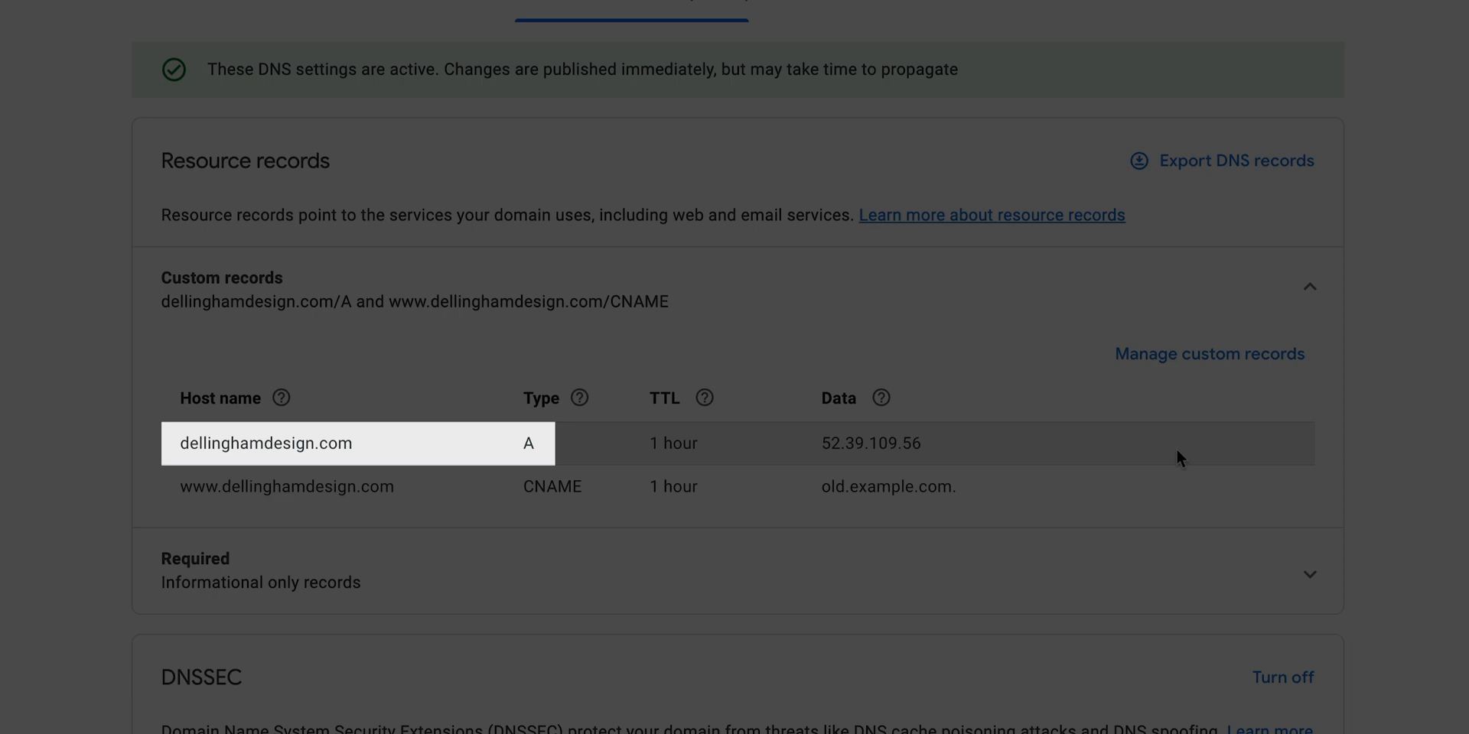
{"action": "mouse_move", "coordinate": [1180, 397]}
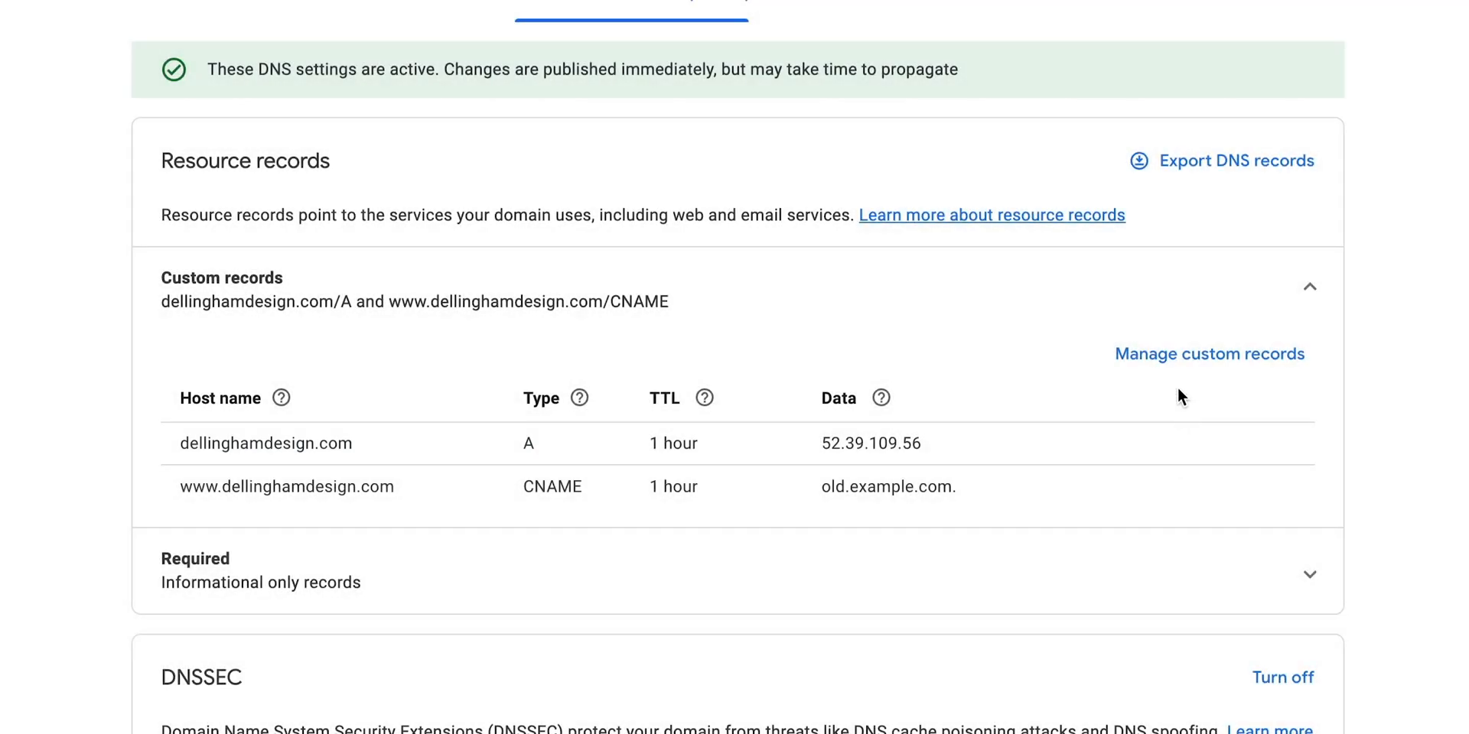
Delete the old A and CNAME custom records and save.
{"action": "left_click", "coordinate": [1210, 354]}
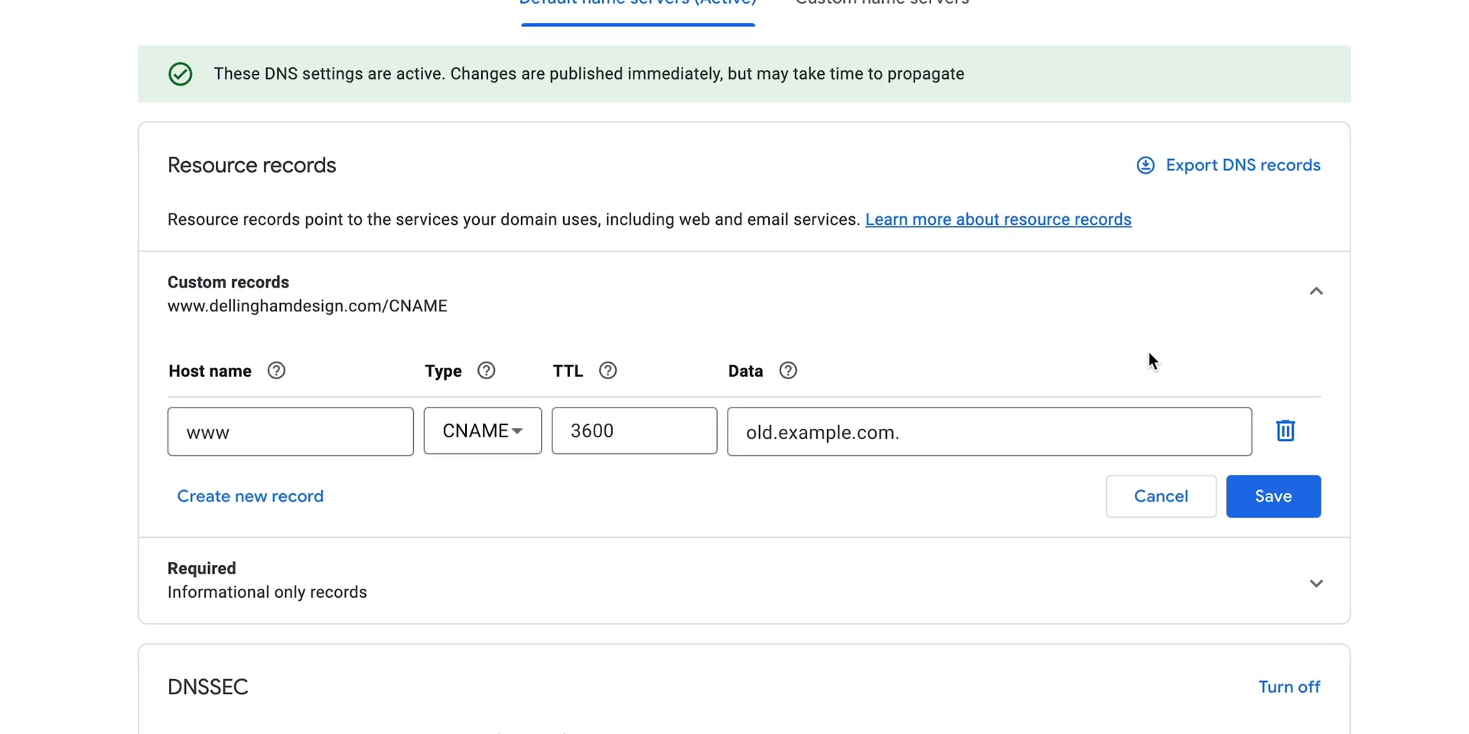
{"action": "left_click", "coordinate": [1285, 431]}
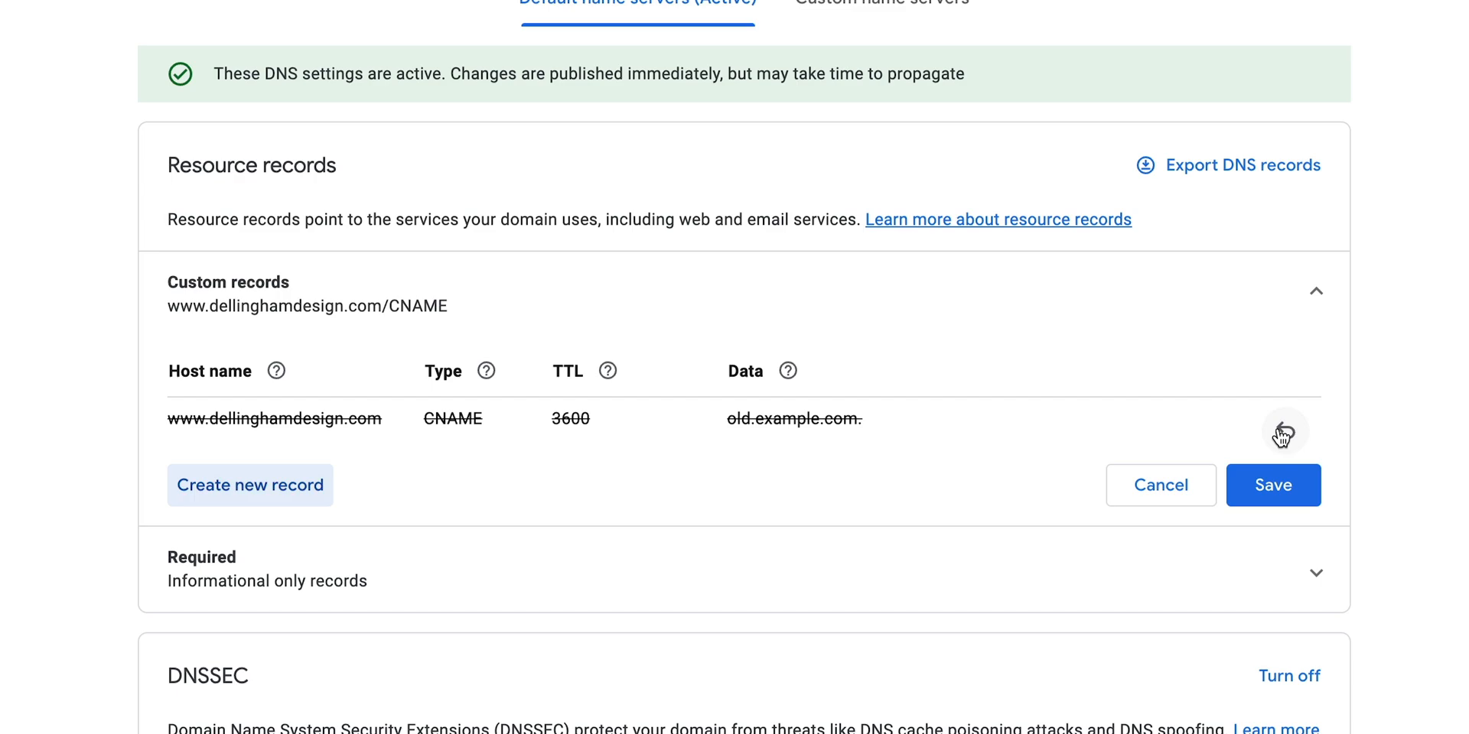
{"action": "left_click", "coordinate": [1272, 485]}
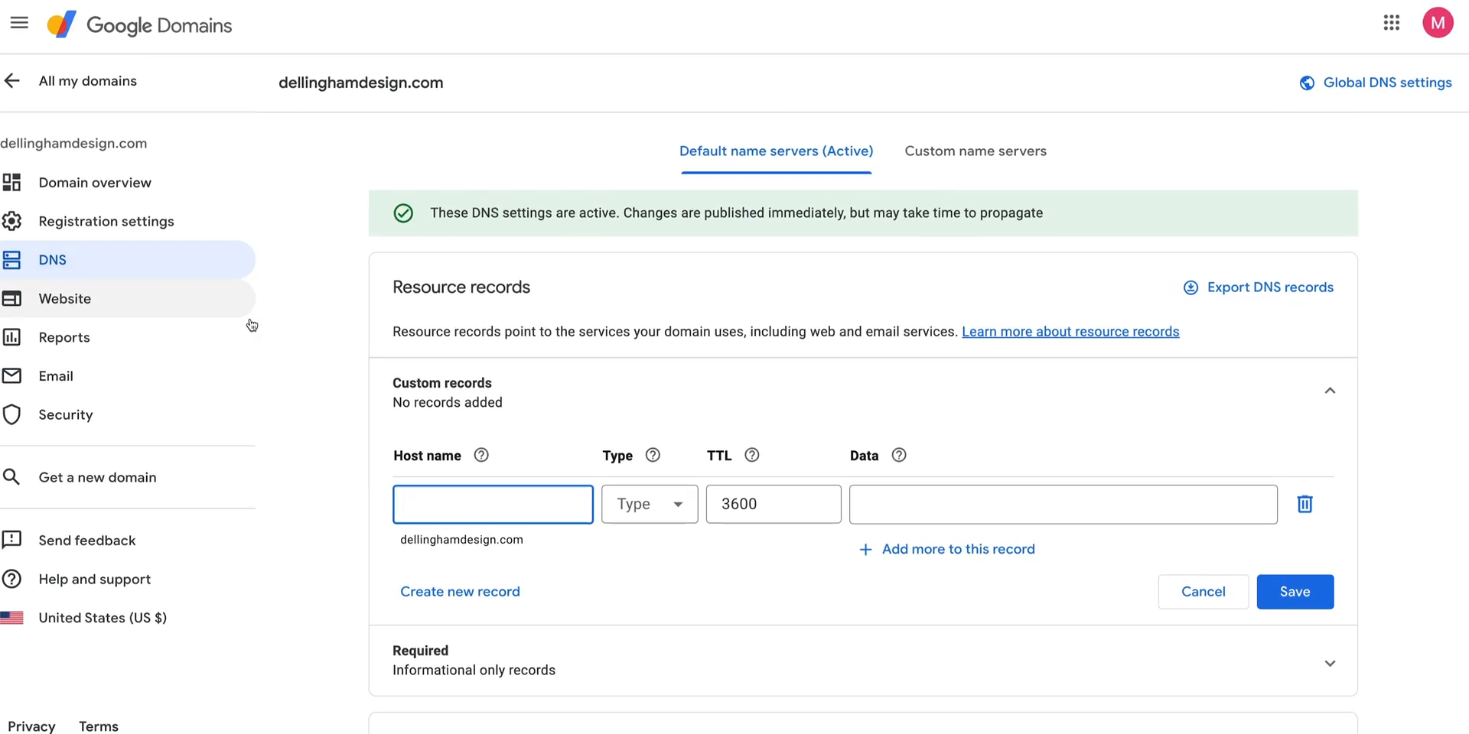
Create a new A record with data 75.2.70.75.
{"action": "scroll", "scroll_direction": "down", "scroll_amount": 3}
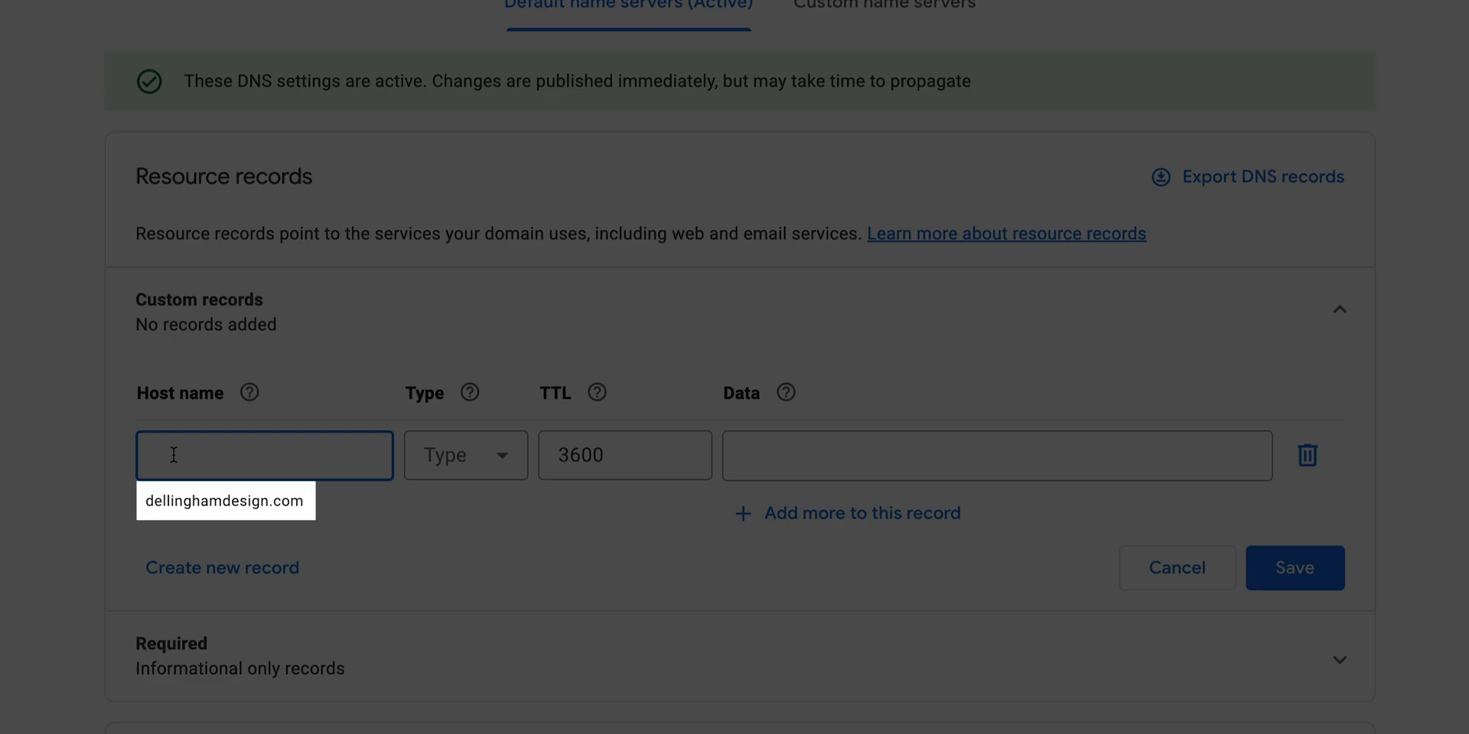
{"action": "left_click", "coordinate": [465, 456]}
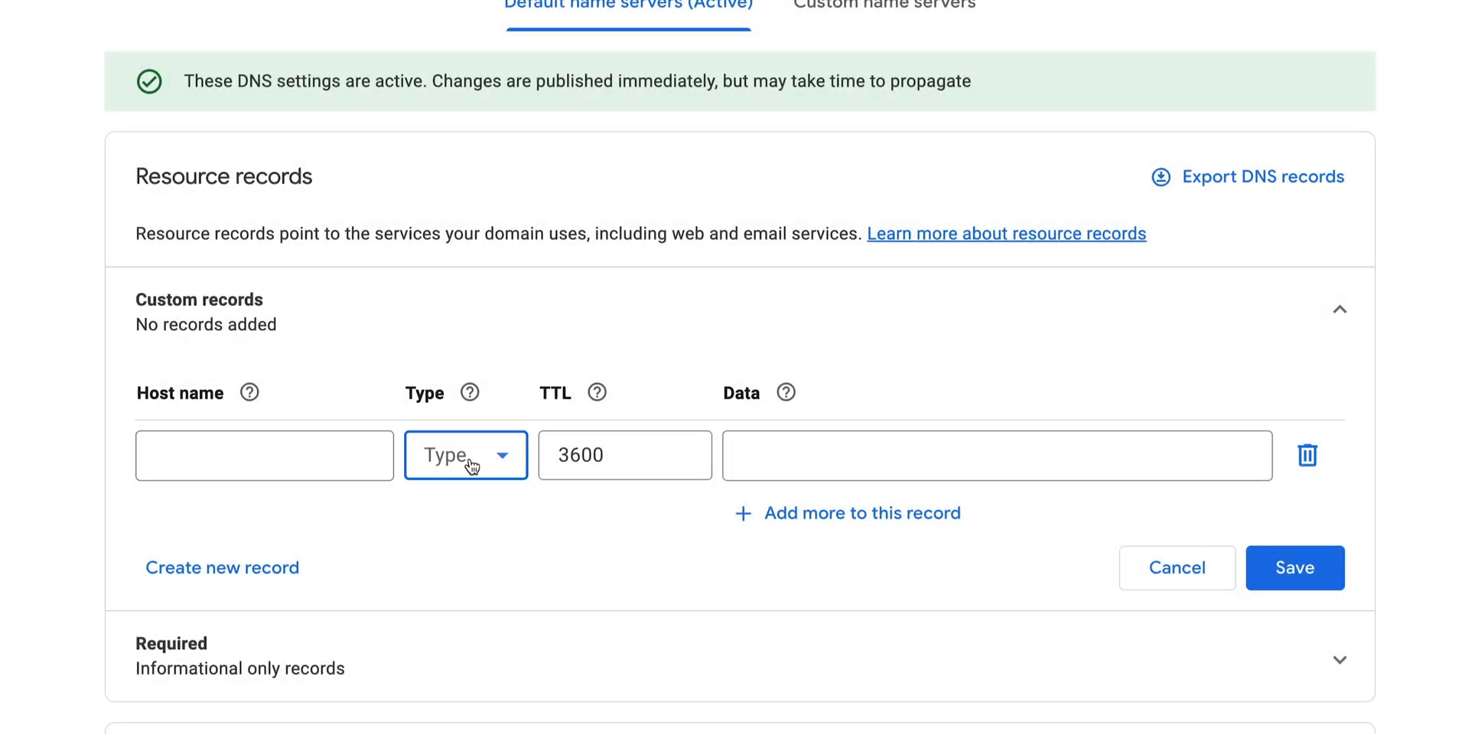
{"action": "left_click", "coordinate": [466, 455]}
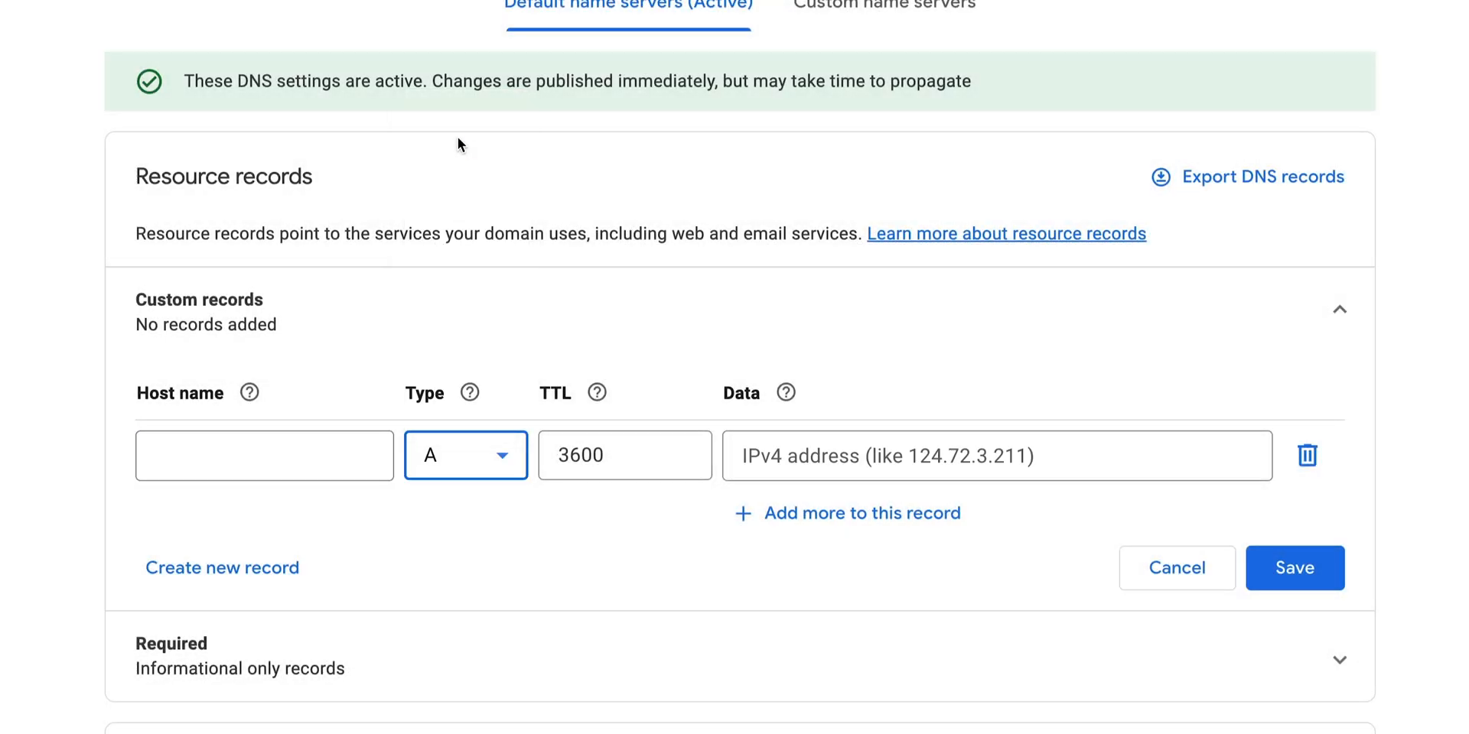
{"action": "left_click", "coordinate": [624, 455]}
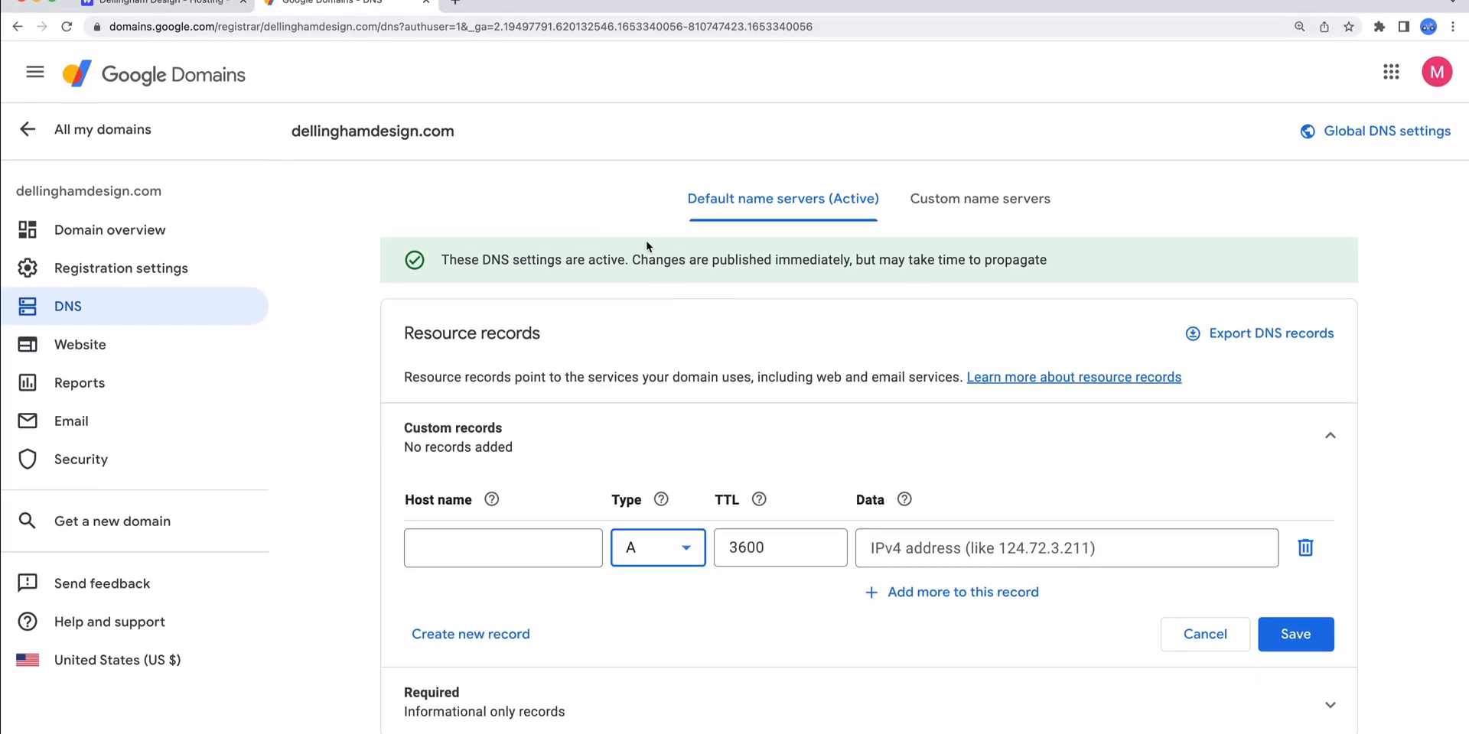
{"action": "type", "text": "75.2.70.75"}
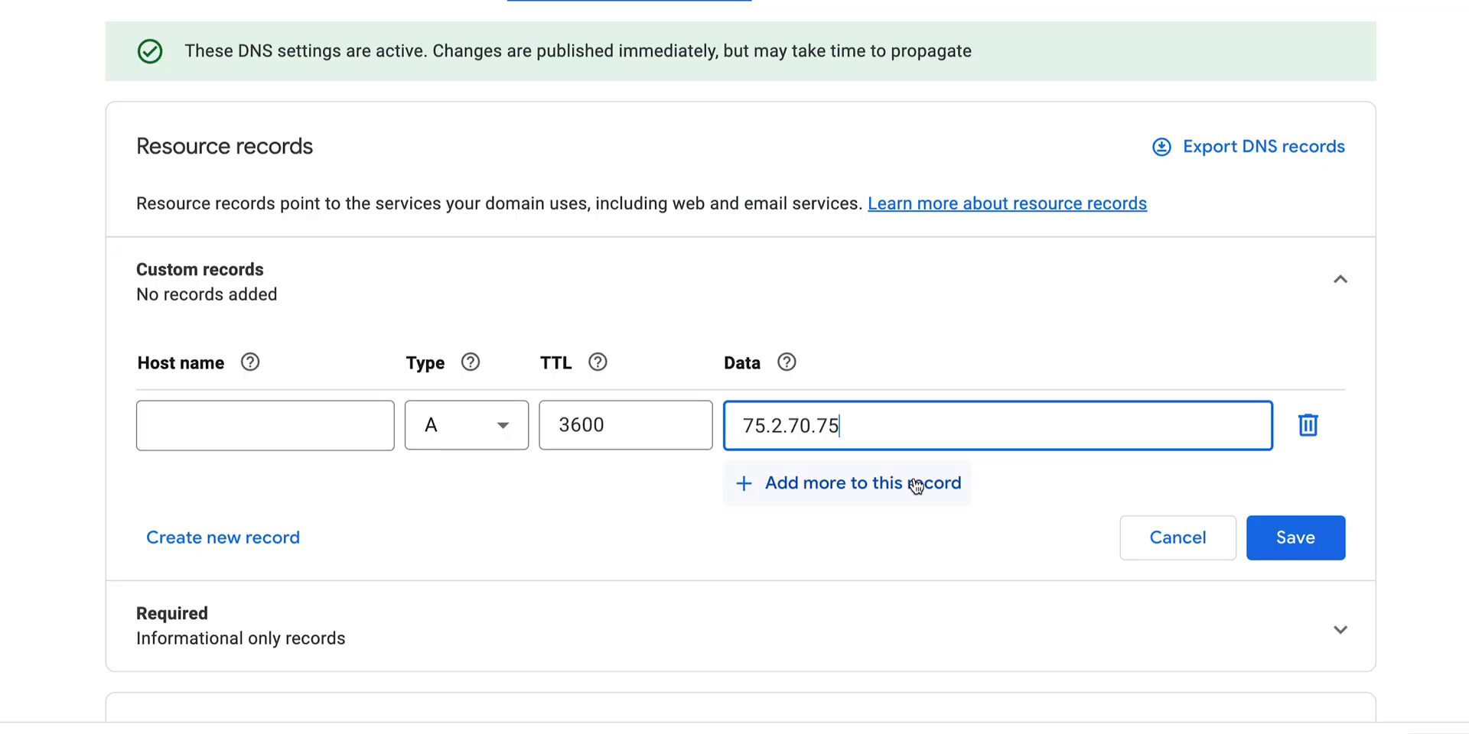
Add 99.83.190.102 as the A record's second address and save.
{"action": "left_click", "coordinate": [860, 484]}
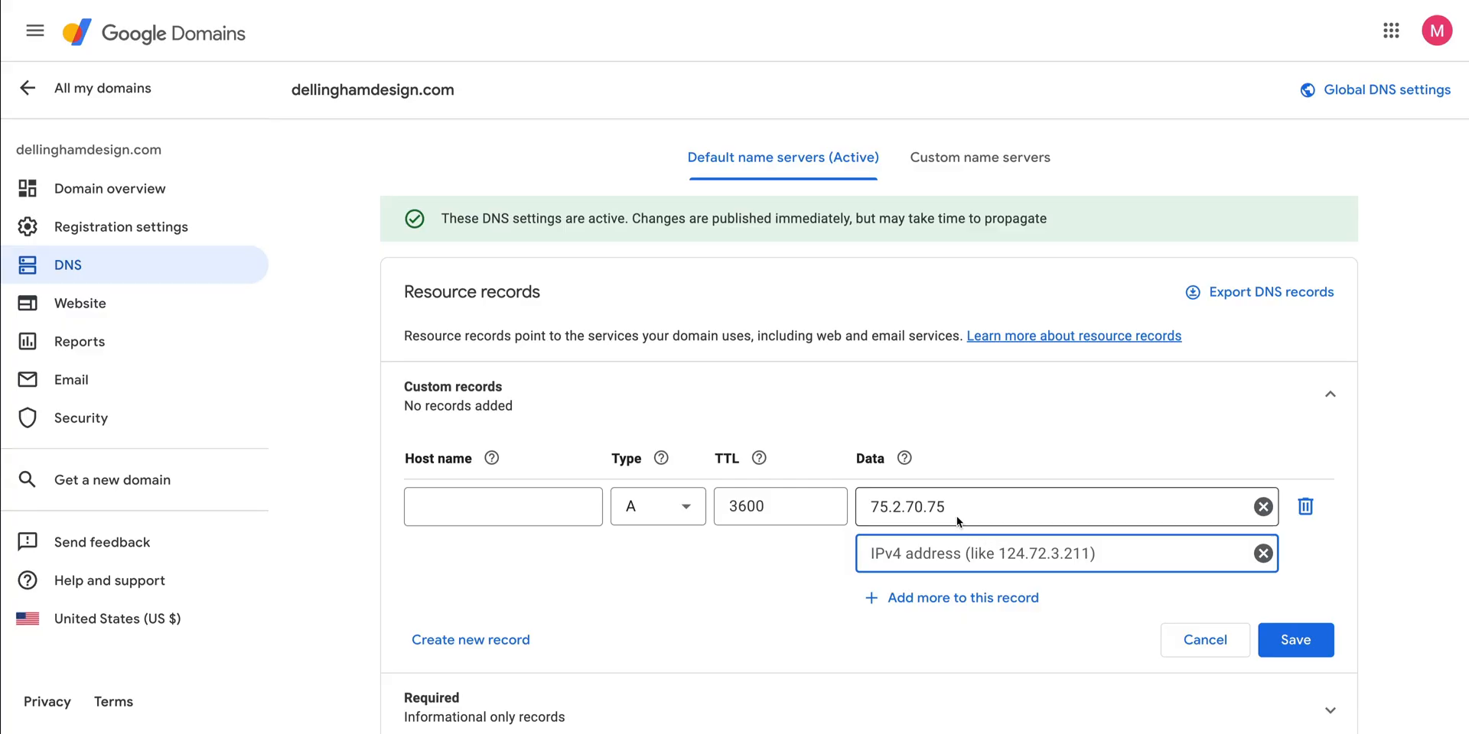
{"action": "left_click", "coordinate": [159, 13]}
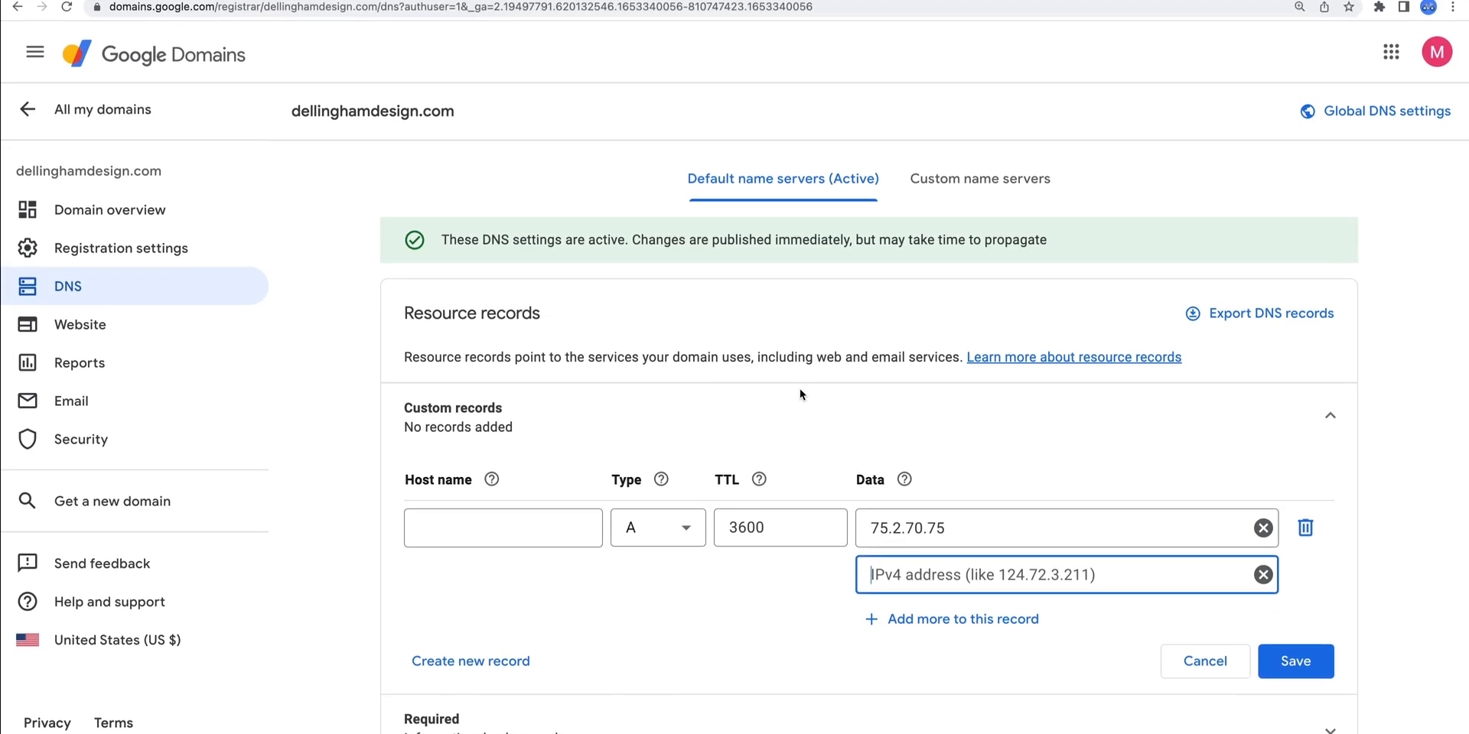
{"action": "type", "text": "99.83.190.102"}
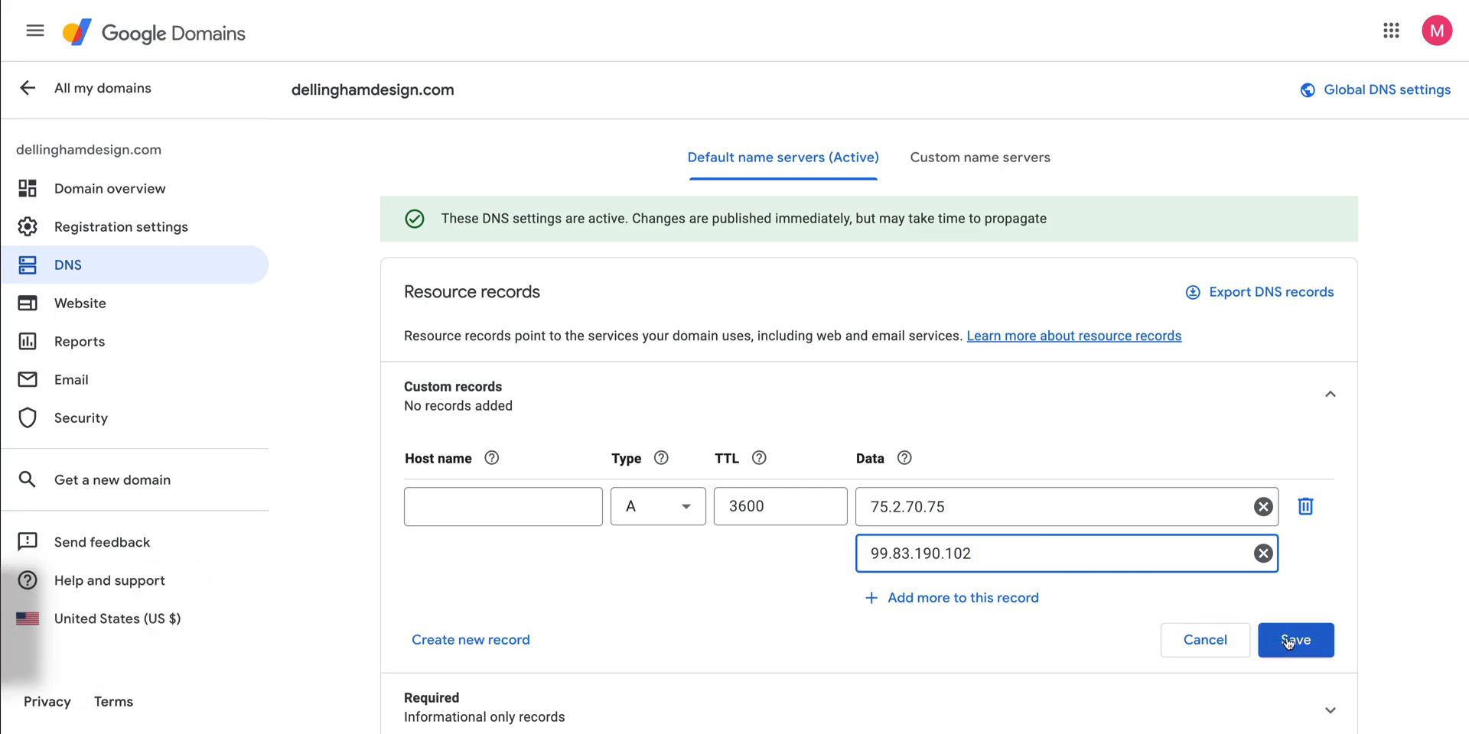
{"action": "left_click", "coordinate": [1294, 639]}
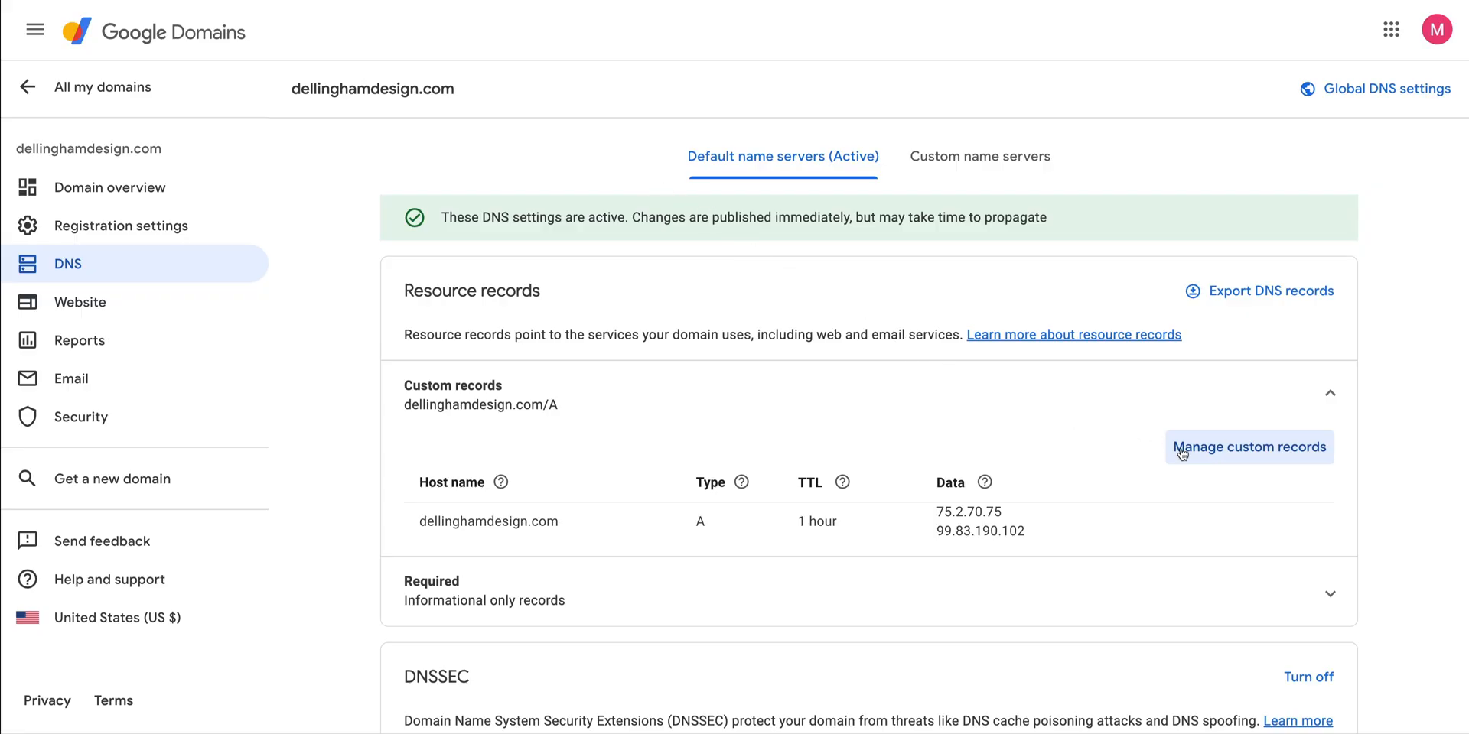
Create a www CNAME record pointing to proxy-ssl.webflow.com and save.
{"action": "left_click", "coordinate": [1247, 446]}
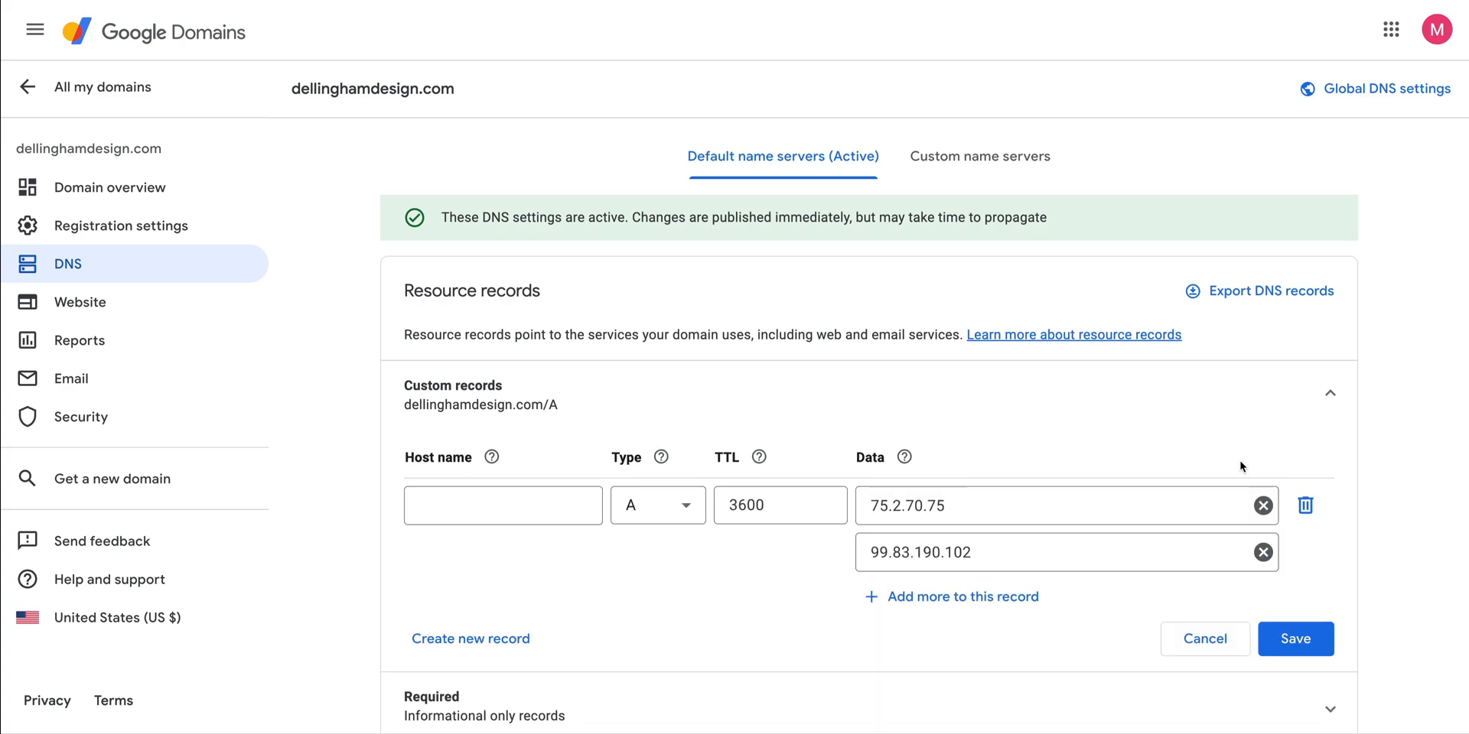
{"action": "scroll", "scroll_direction": "down", "scroll_amount": 3}
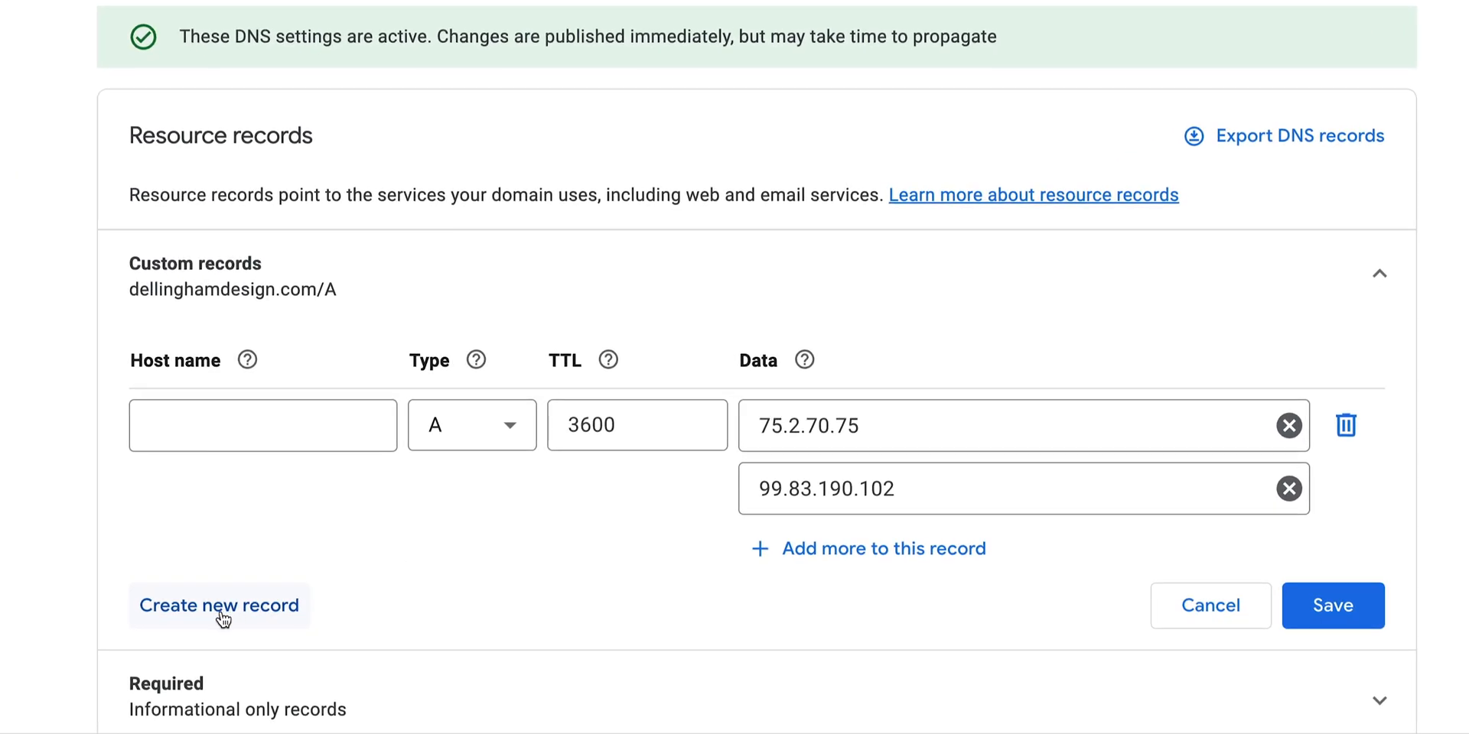
{"action": "left_click", "coordinate": [220, 605]}
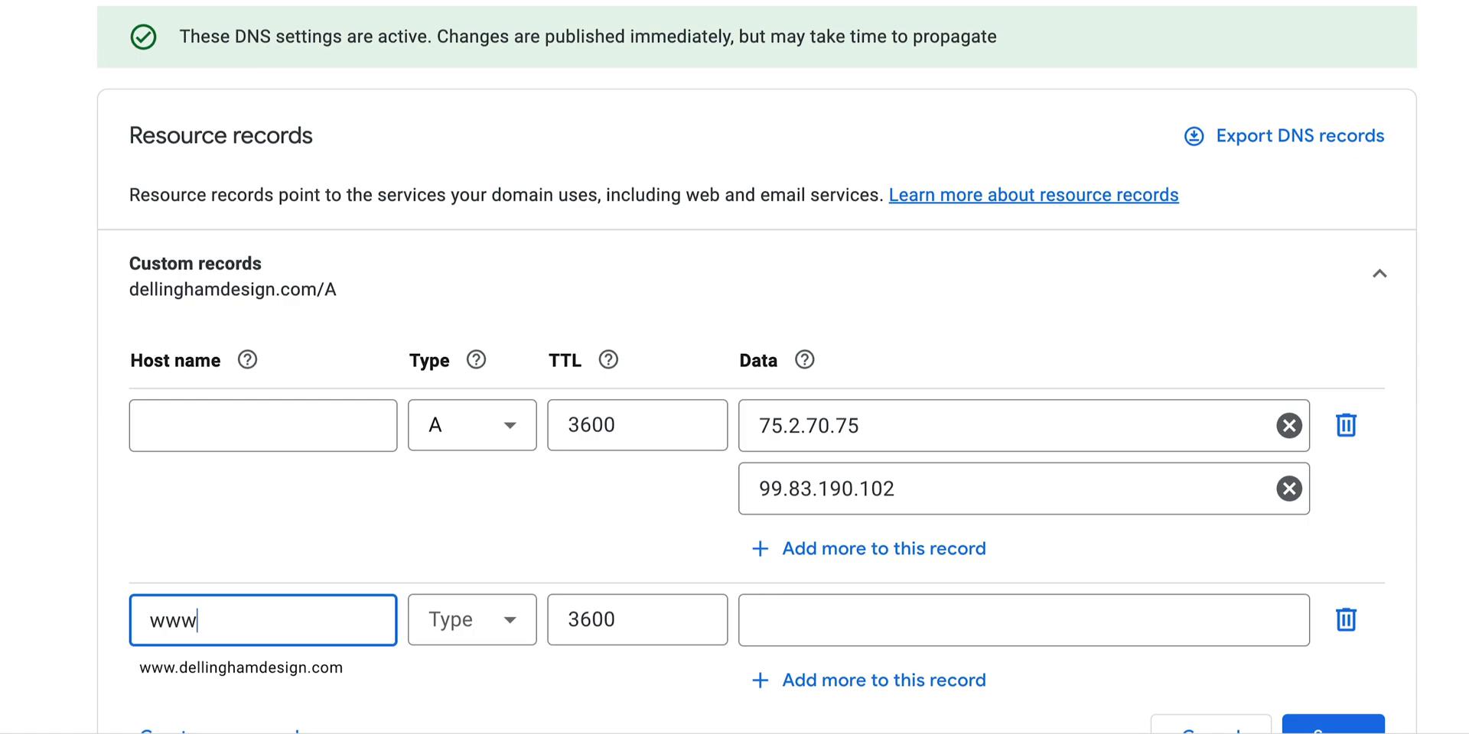
{"action": "left_click", "coordinate": [472, 618]}
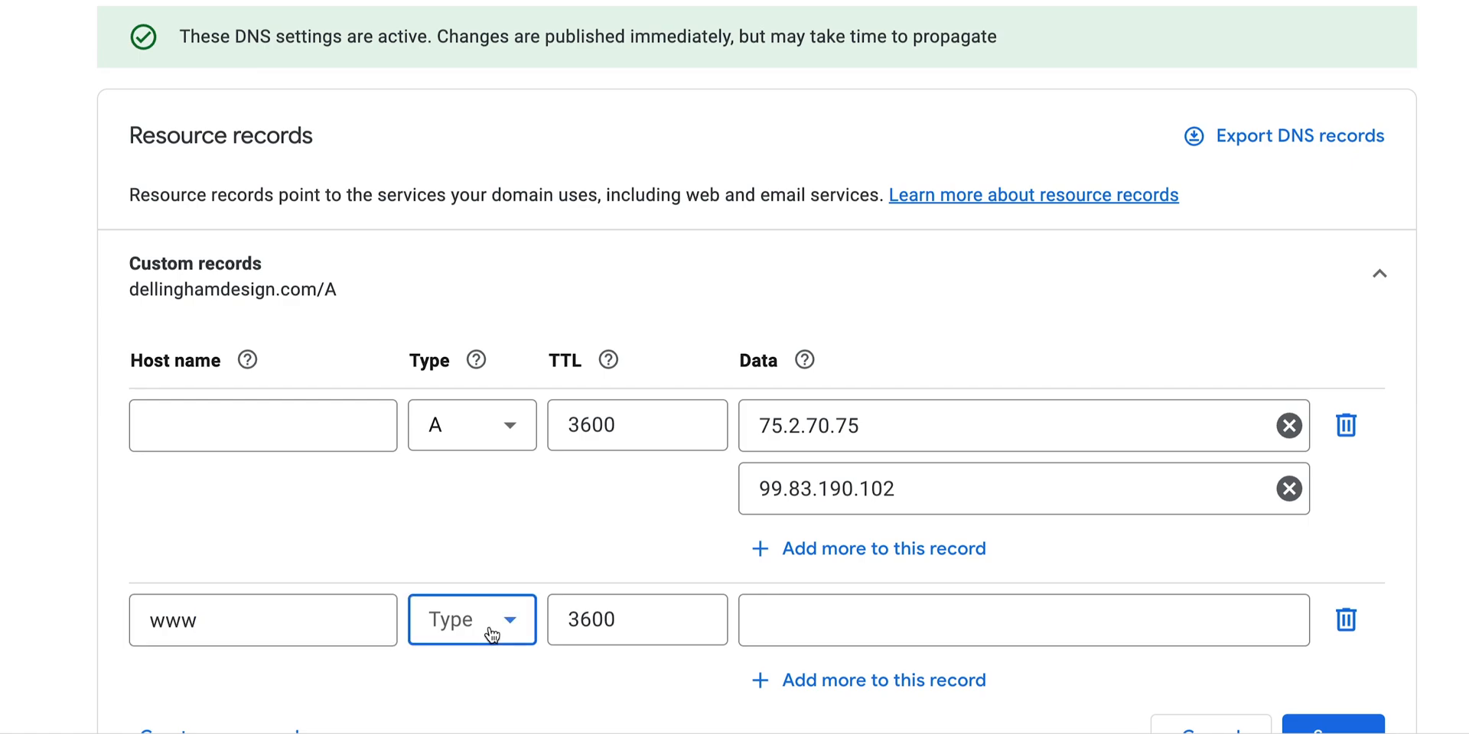
{"action": "left_click", "coordinate": [471, 619]}
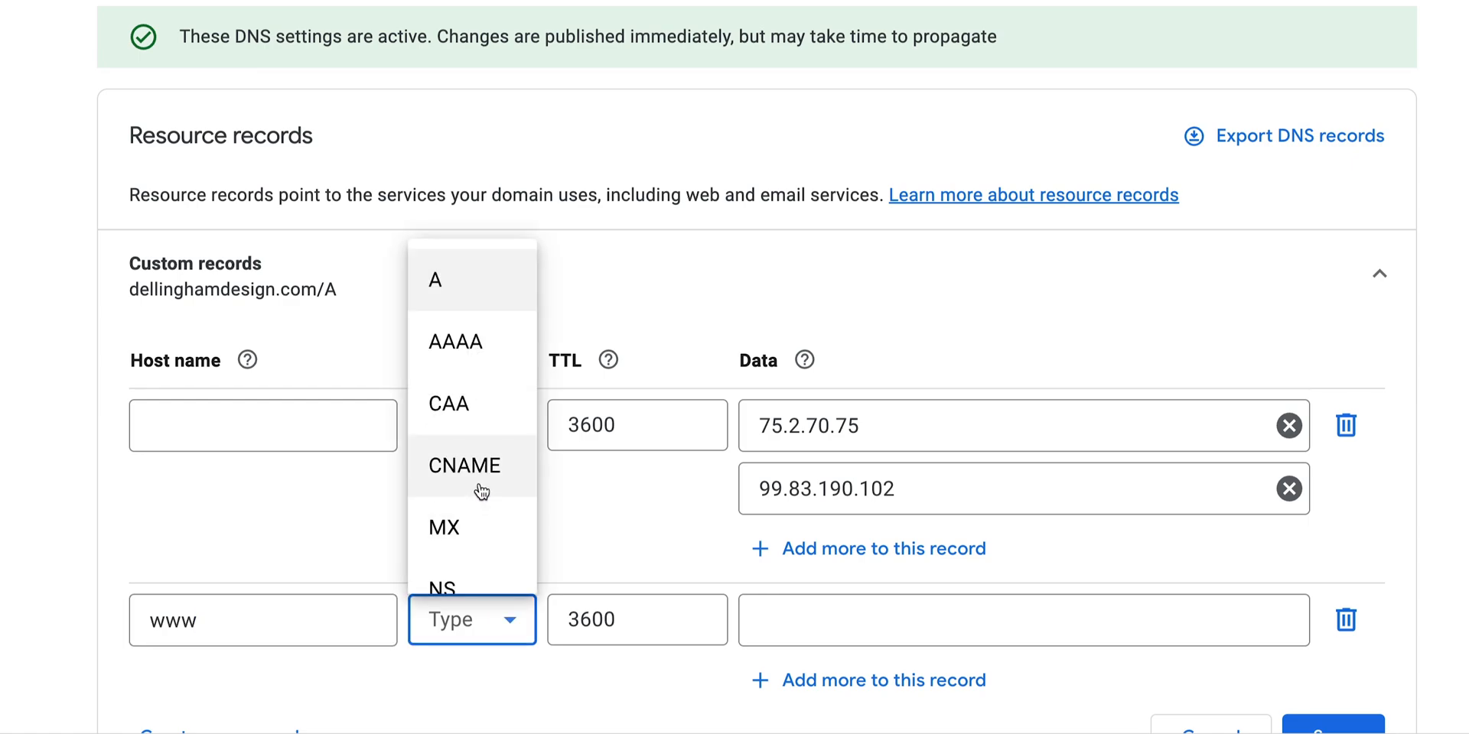
{"action": "left_click", "coordinate": [464, 466]}
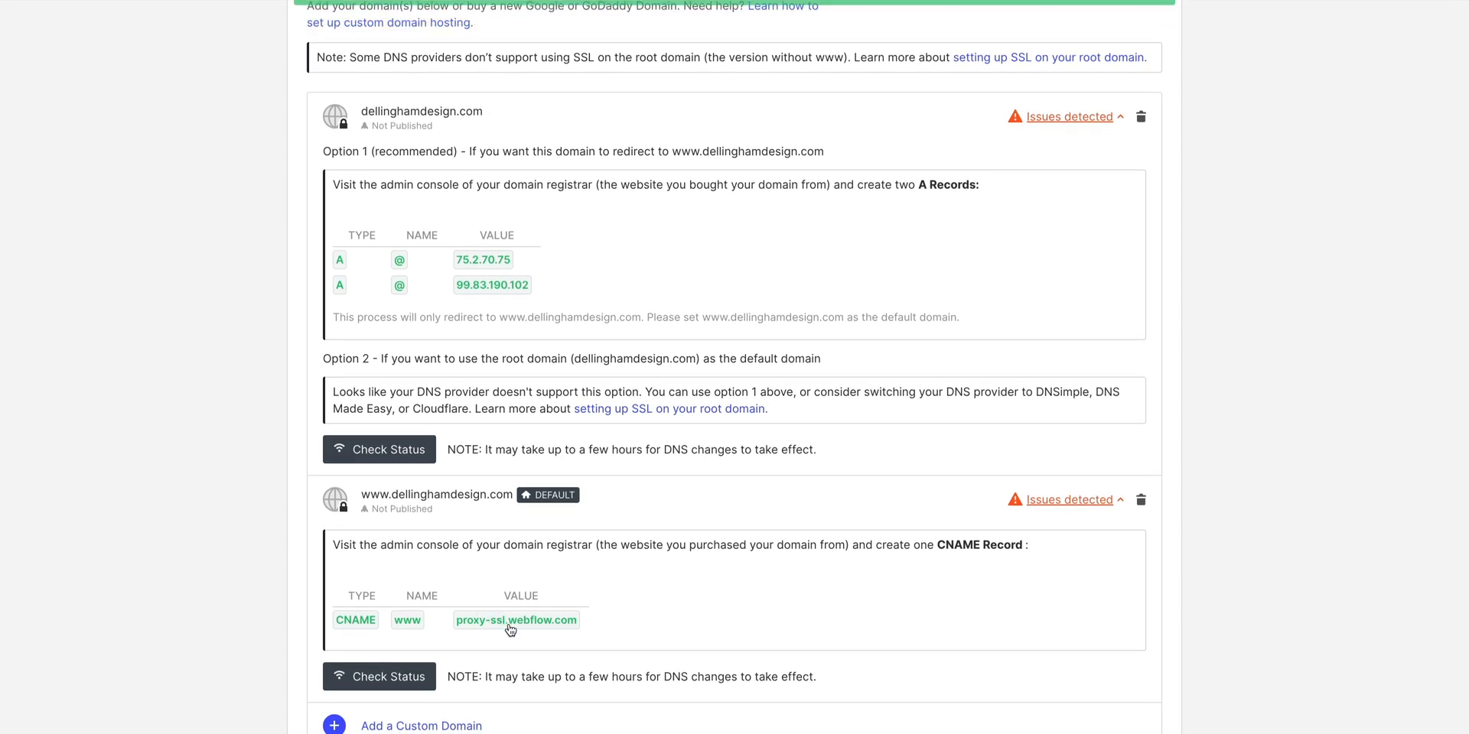
{"action": "left_click", "coordinate": [333, 7]}
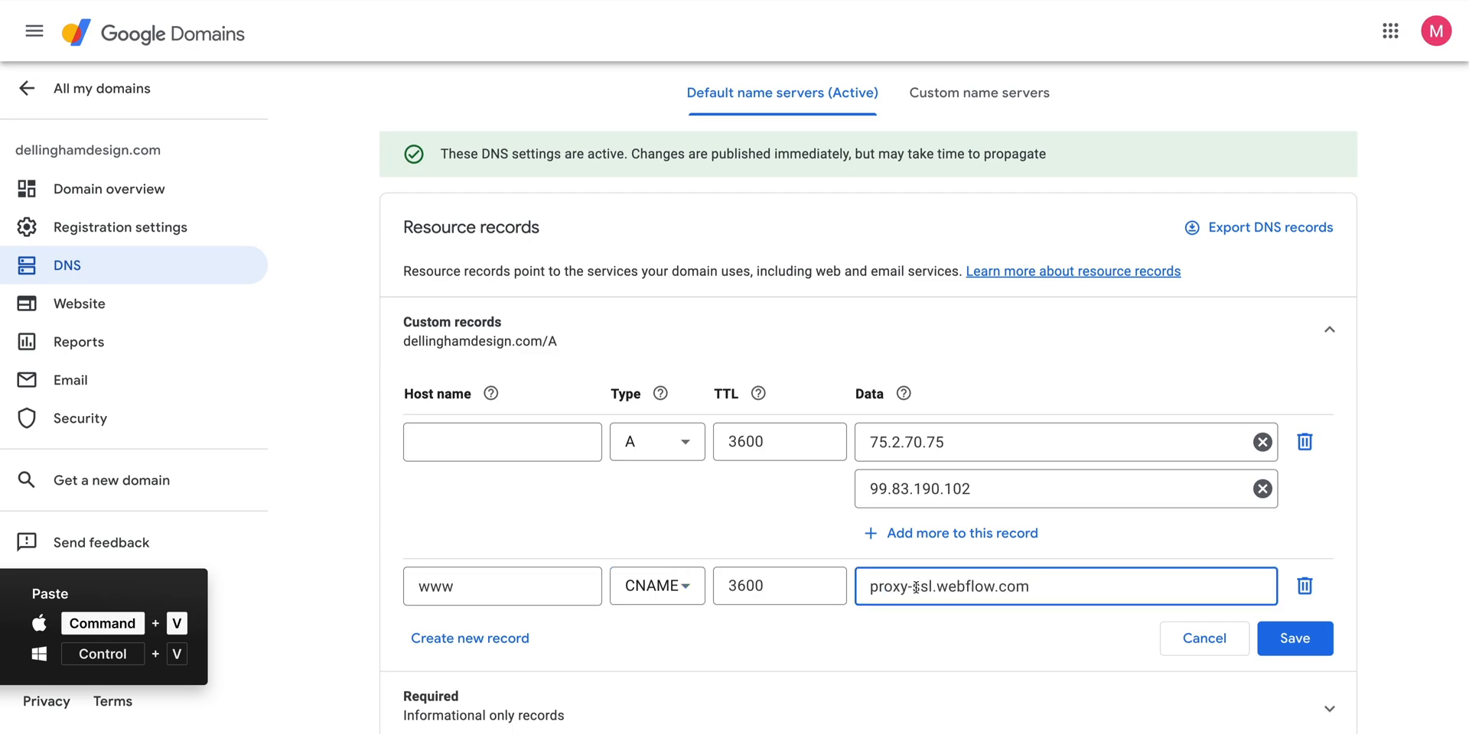
{"action": "left_click", "coordinate": [1295, 638]}
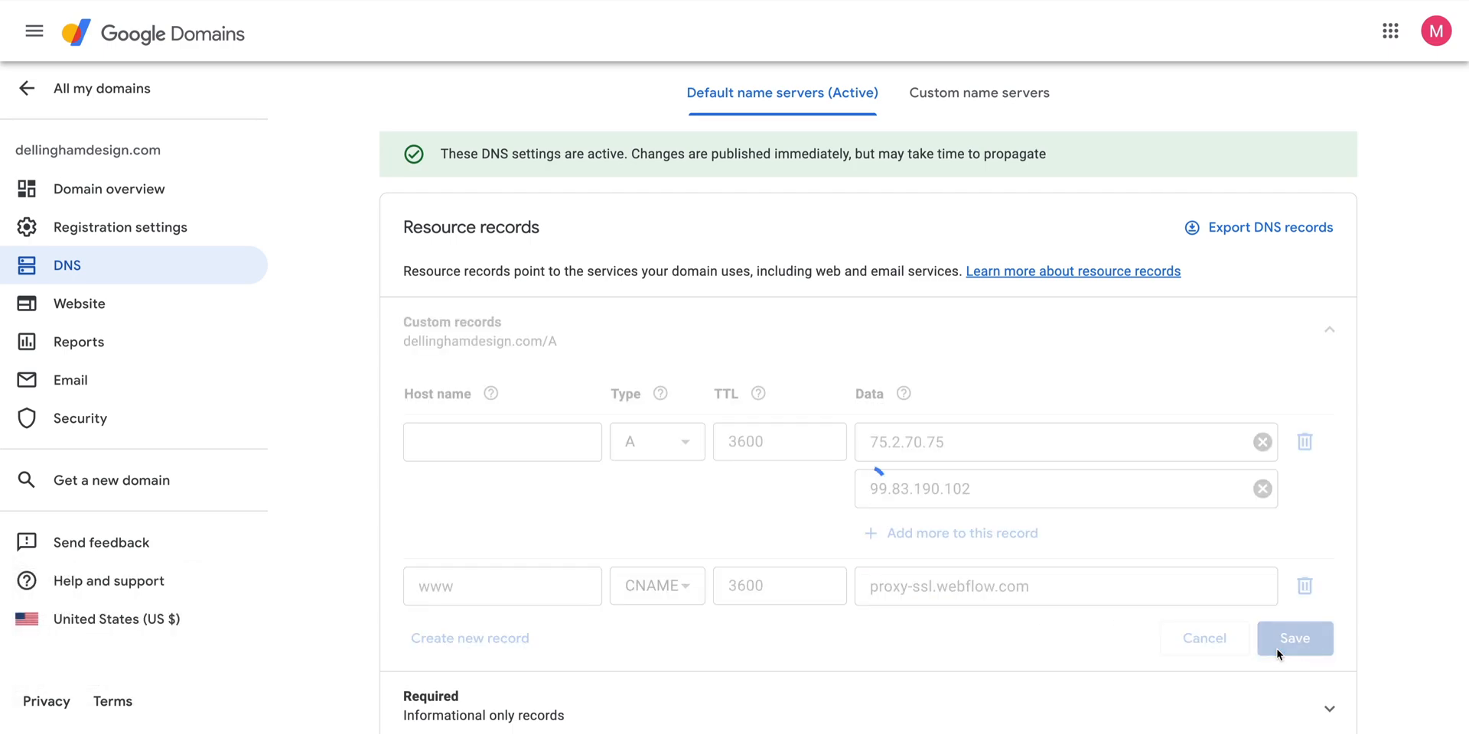
{"action": "left_click", "coordinate": [1294, 638]}
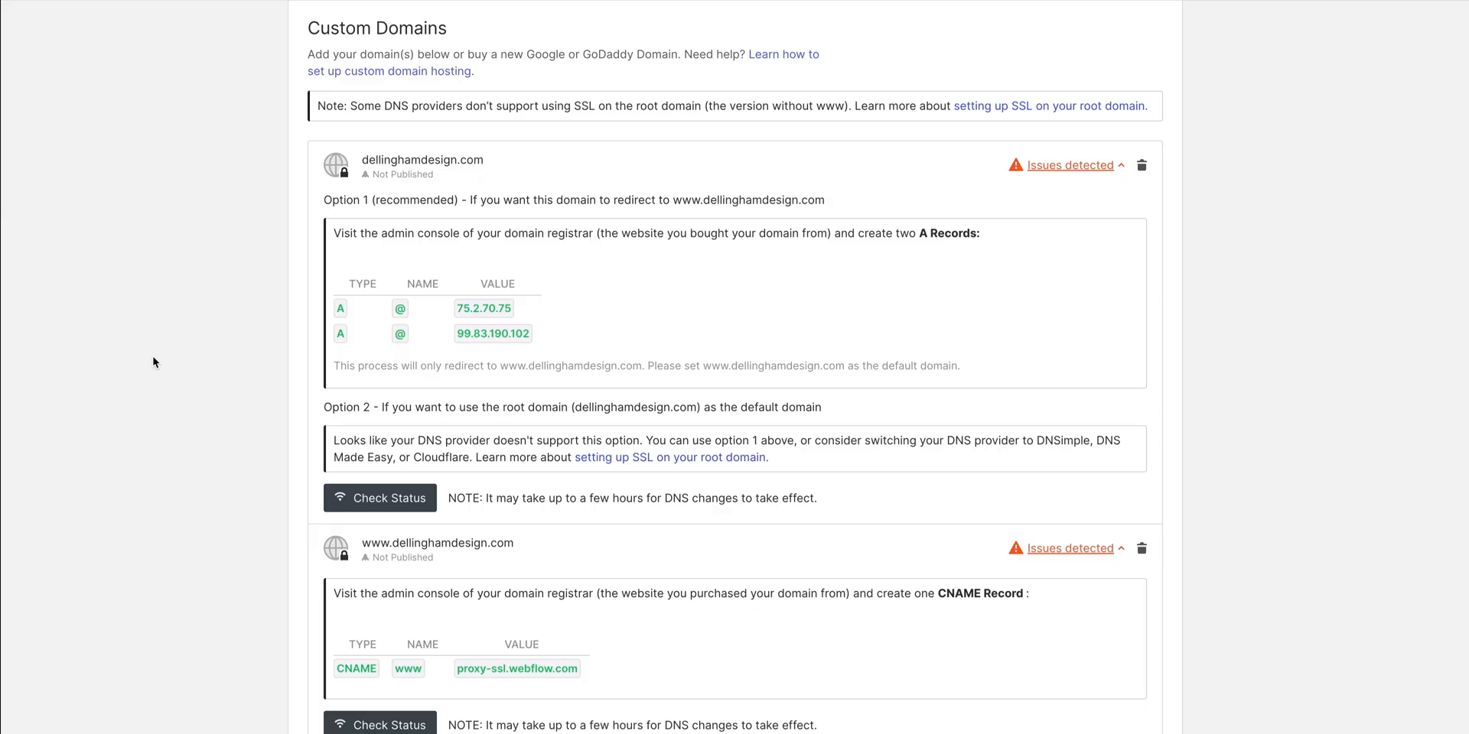
{"action": "scroll", "scroll_direction": "down", "scroll_amount": 3}
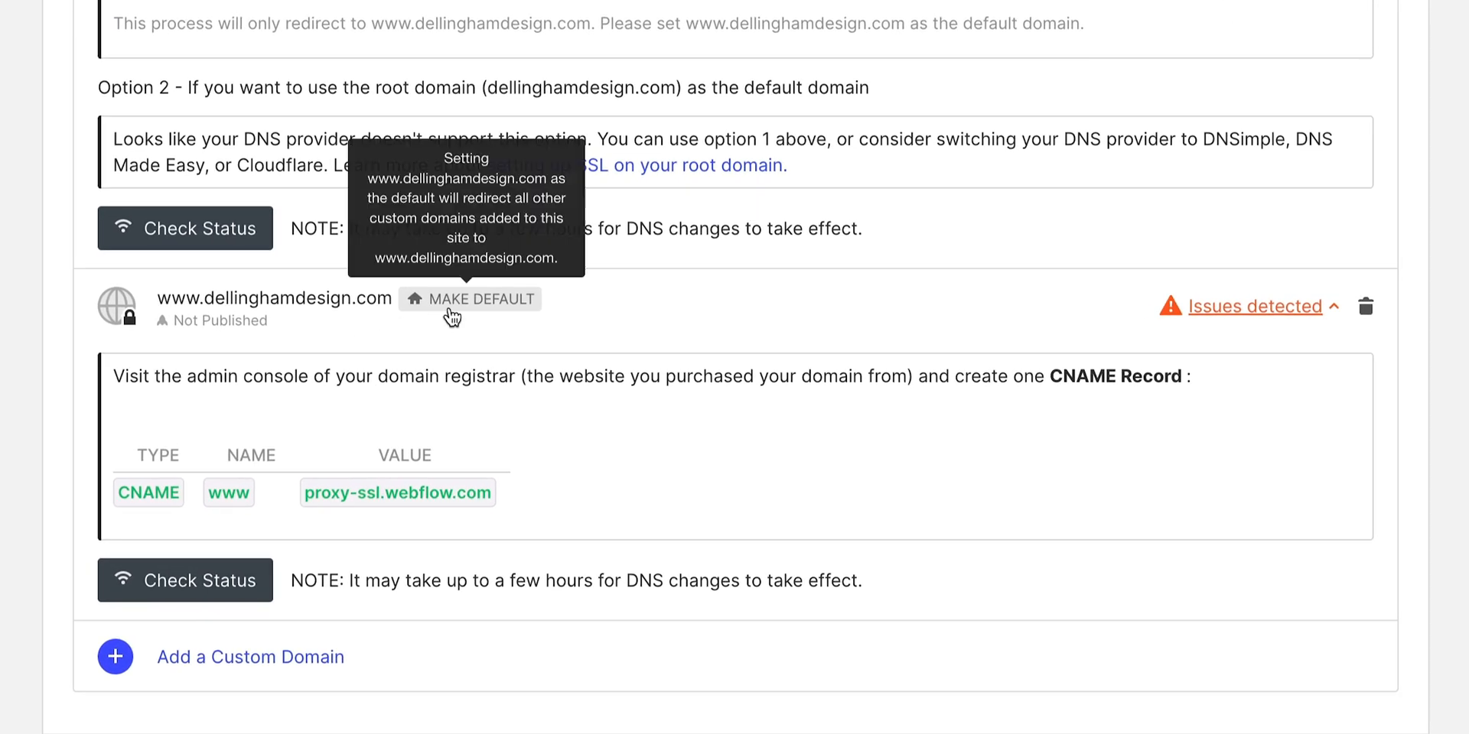
{"action": "mouse_move", "coordinate": [459, 314]}
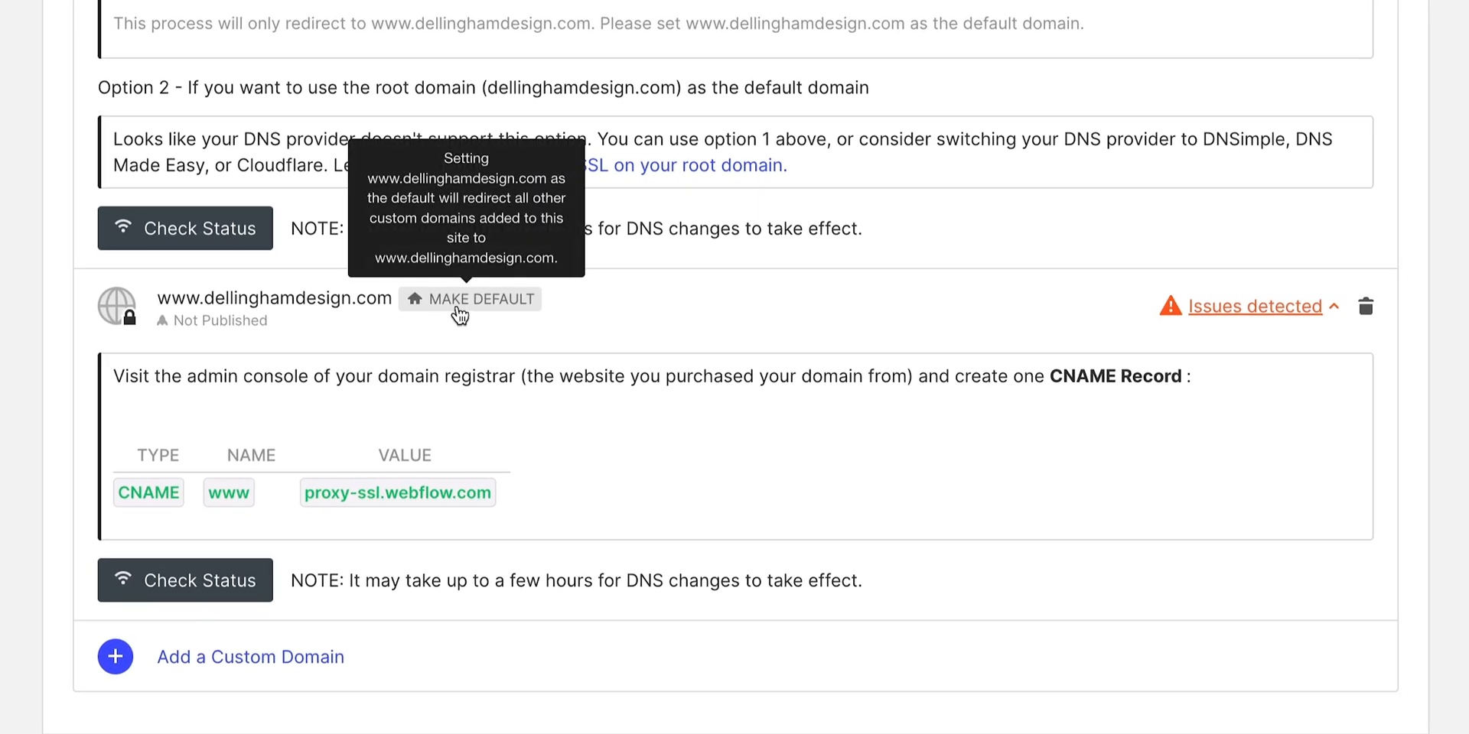
{"action": "left_click", "coordinate": [471, 299]}
{"action": "type", "text": "www."}
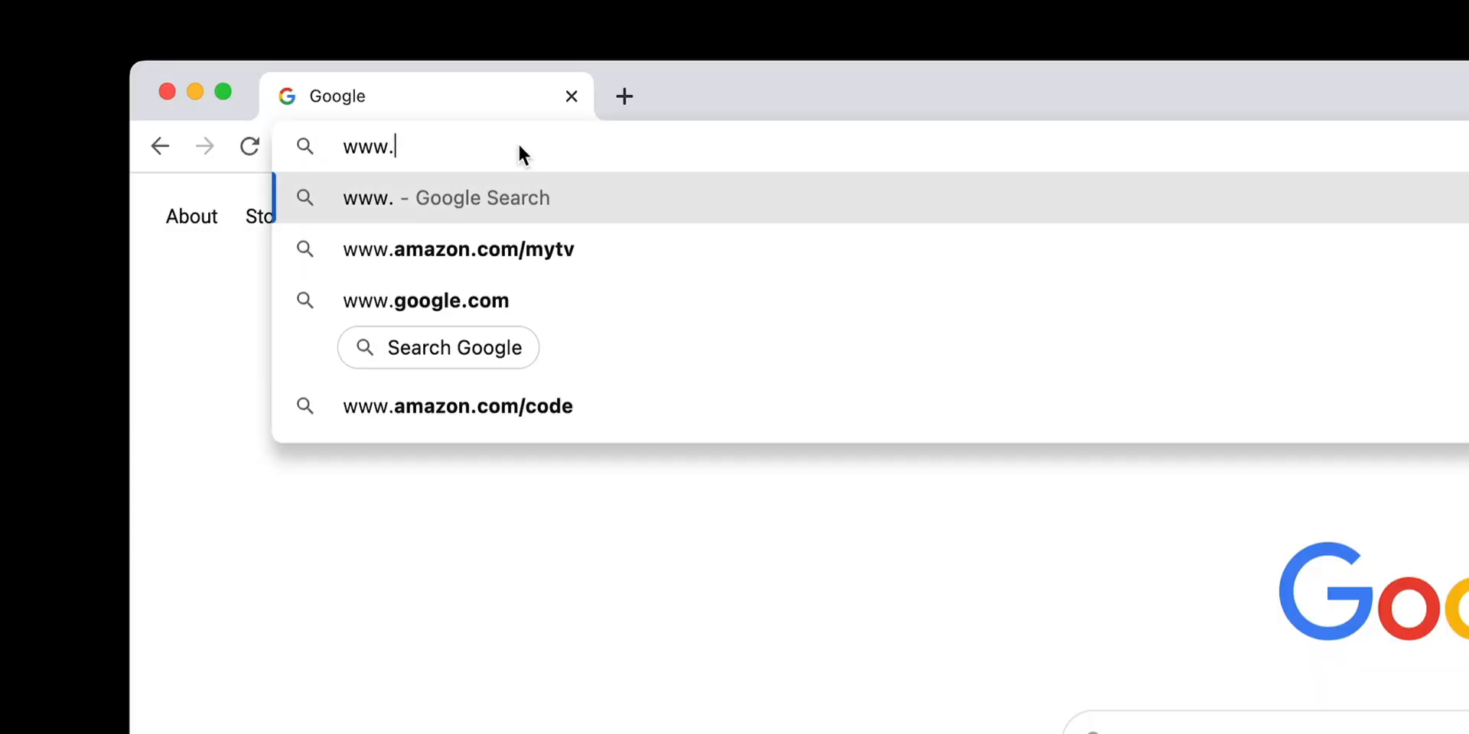
Load dellinghamdesign.com in Chrome and confirm the Dellingham Design site appears.
{"action": "type", "text": "dellinghamde"}
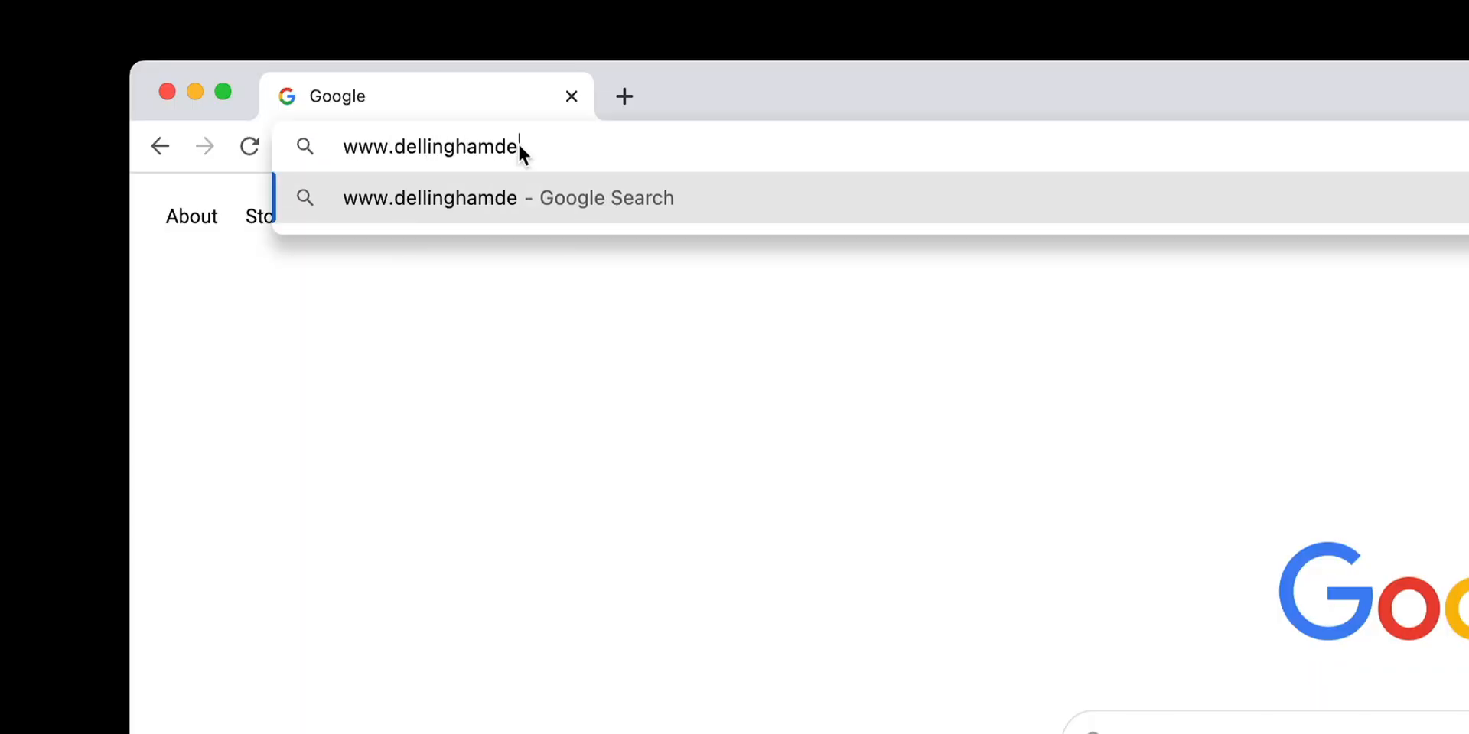
{"action": "key", "text": "Enter"}
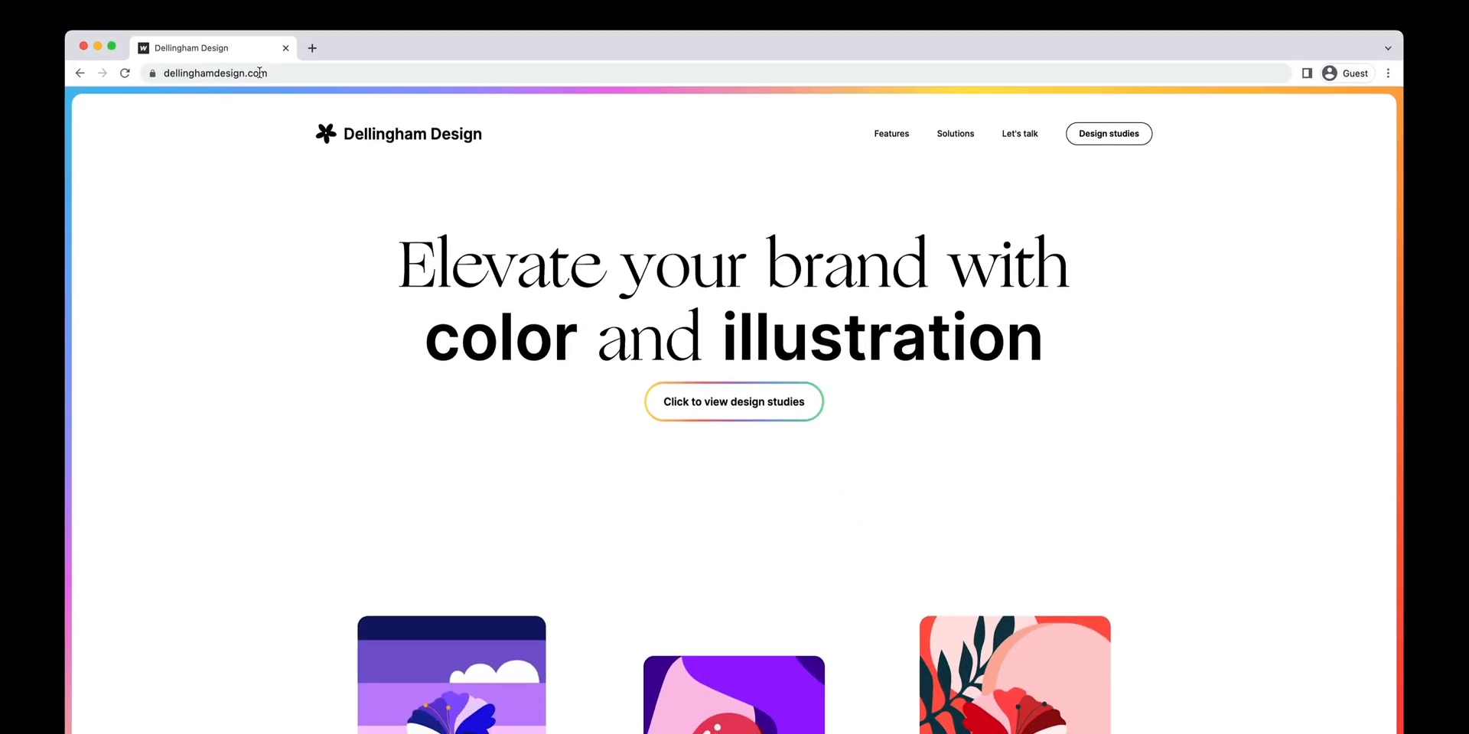
{"action": "type", "text": "dellinghamdesi"}
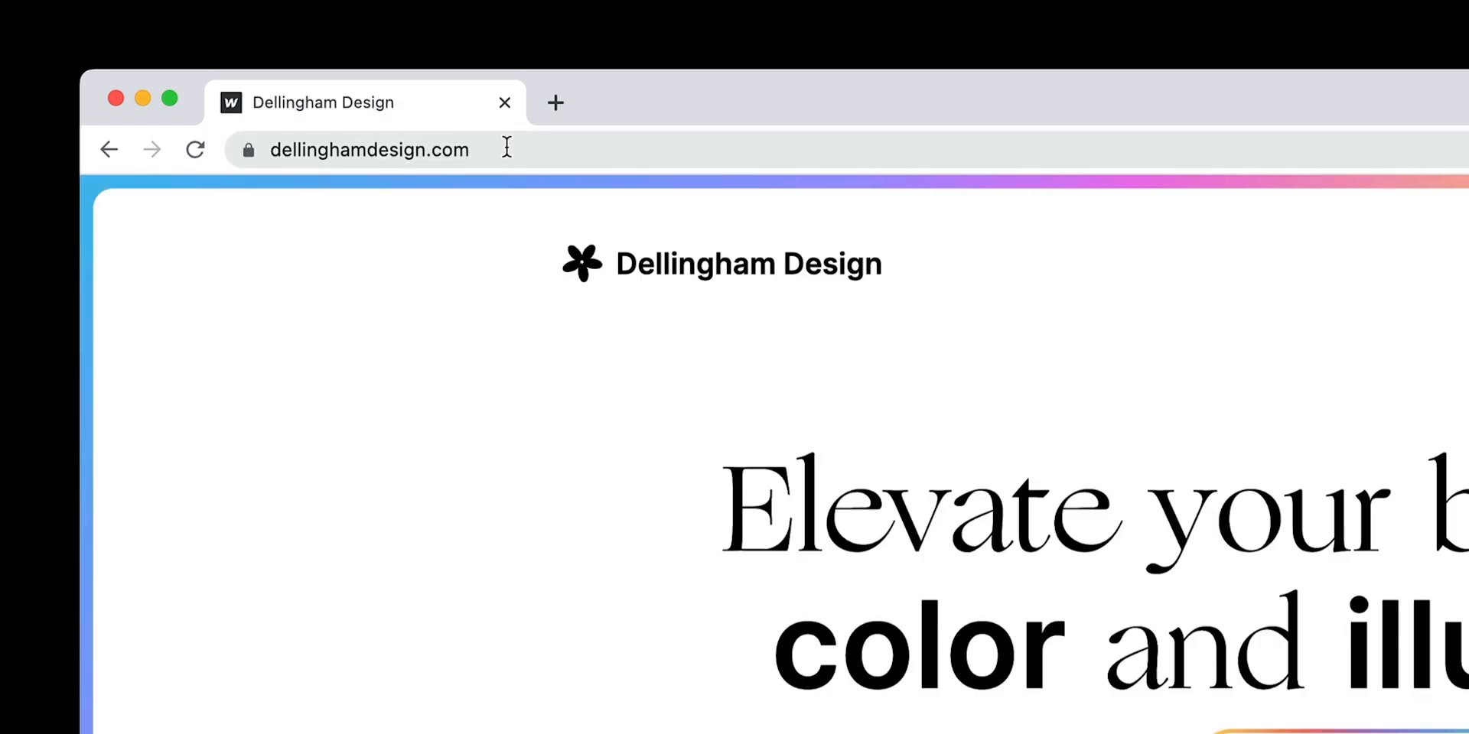
{"action": "left_click", "coordinate": [369, 150]}
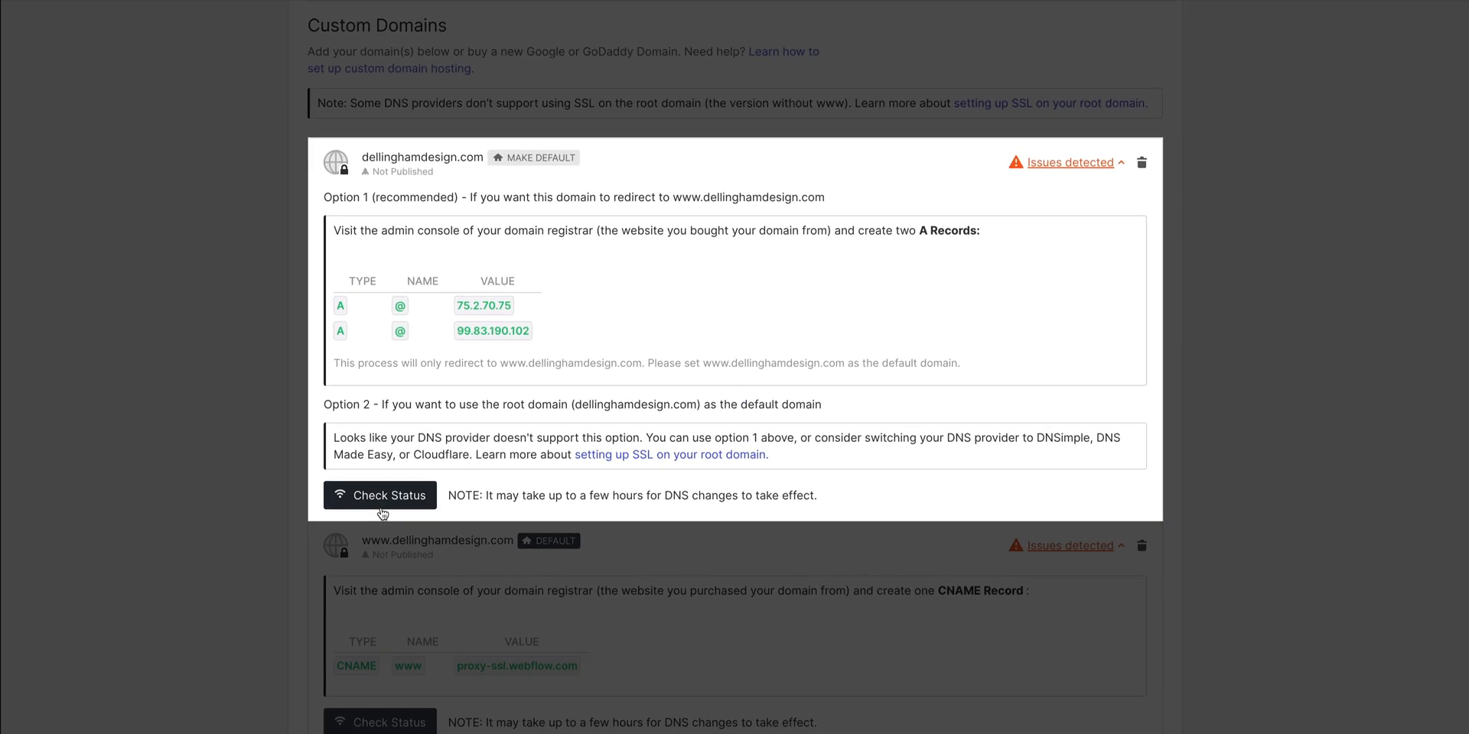
Check the DNS status of dellinghamdesign.com twice in Webflow.
{"action": "left_click", "coordinate": [379, 495]}
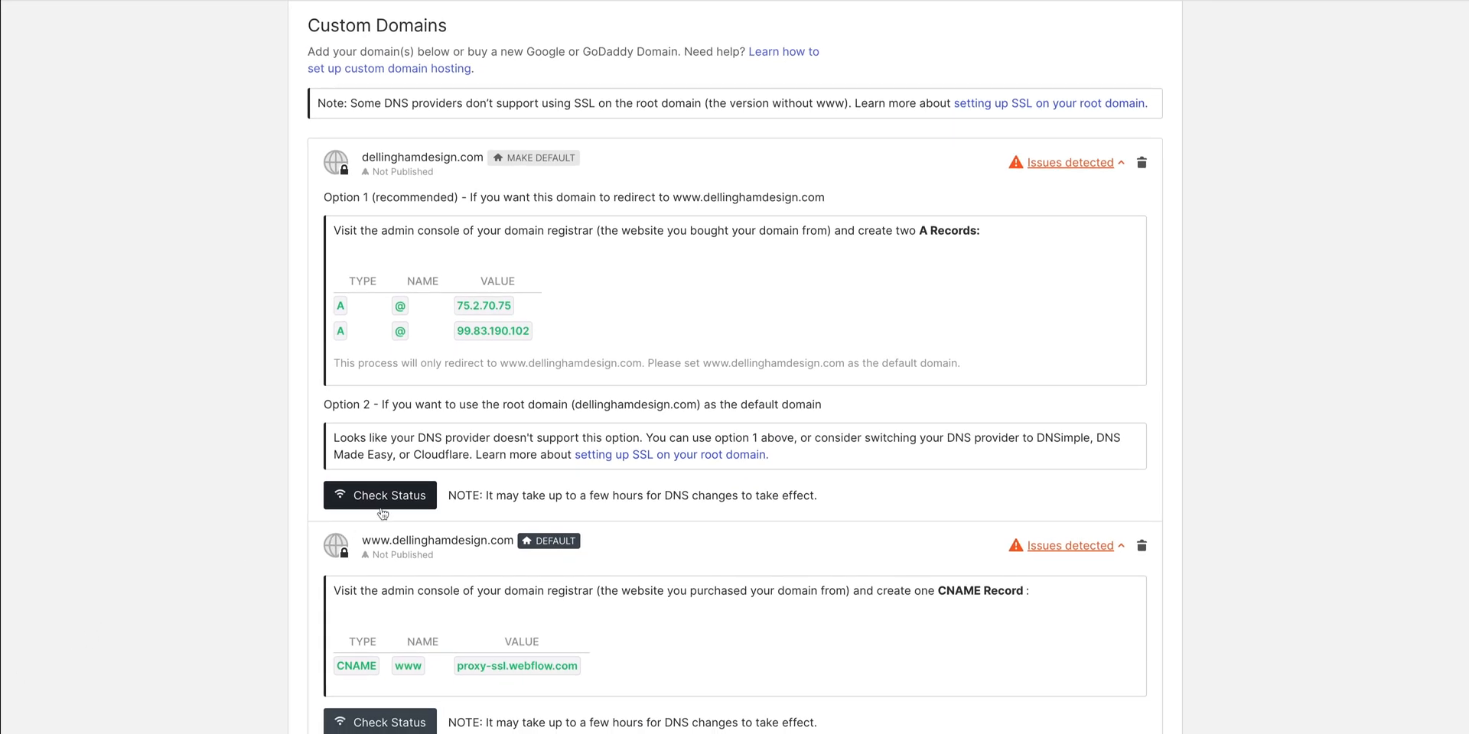
{"action": "left_click", "coordinate": [379, 495]}
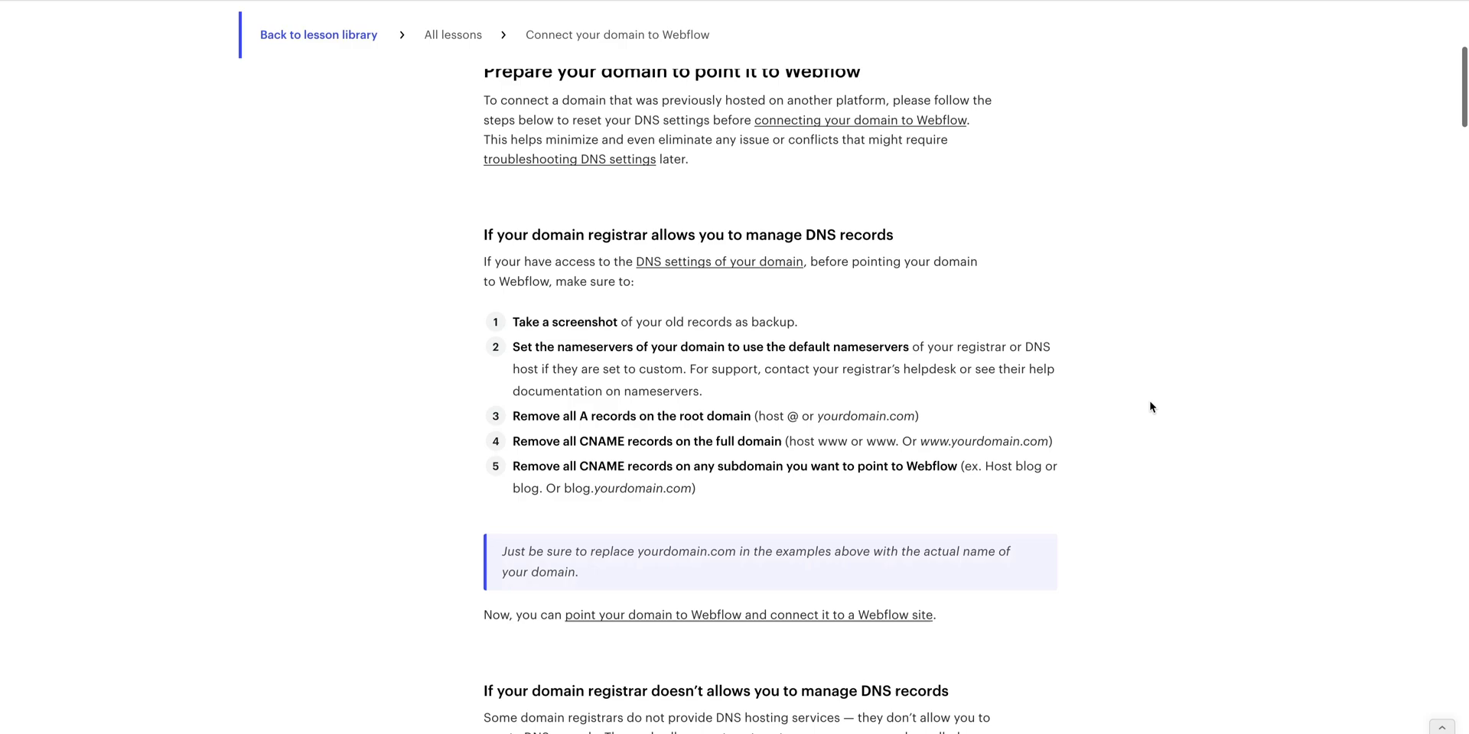
Scroll through the 'Prepare your domain' article in Webflow University.
{"action": "scroll", "scroll_direction": "down", "scroll_amount": 3}
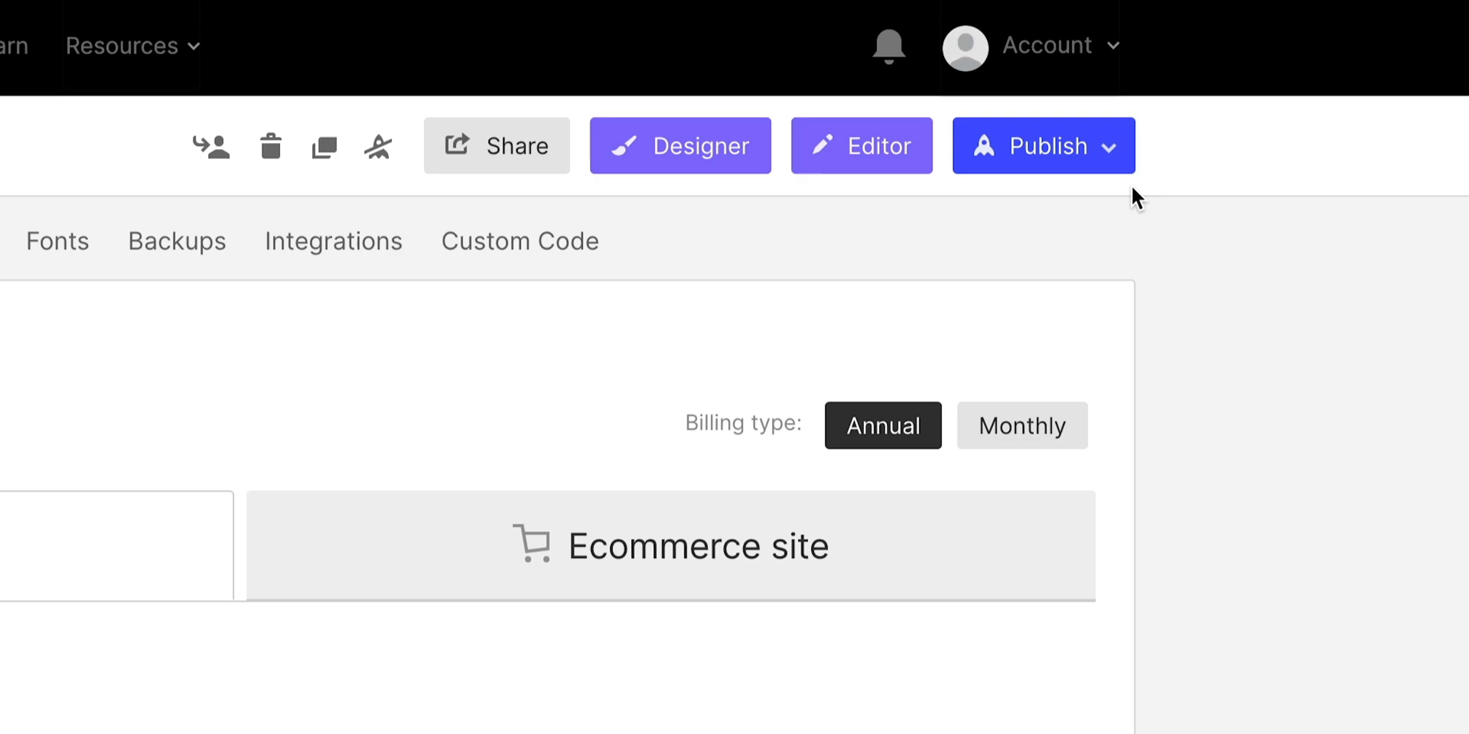
{"action": "left_click", "coordinate": [1043, 145]}
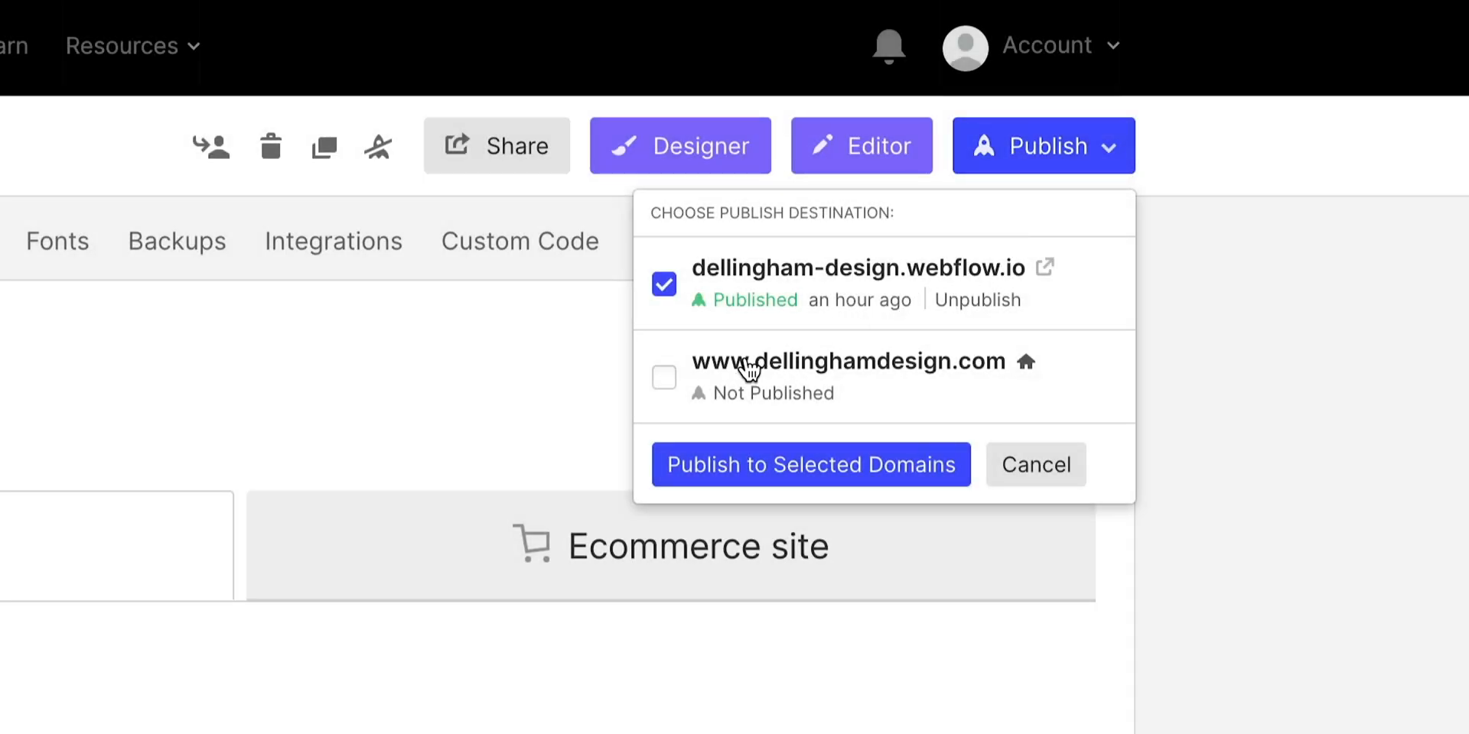
{"action": "left_click", "coordinate": [664, 377]}
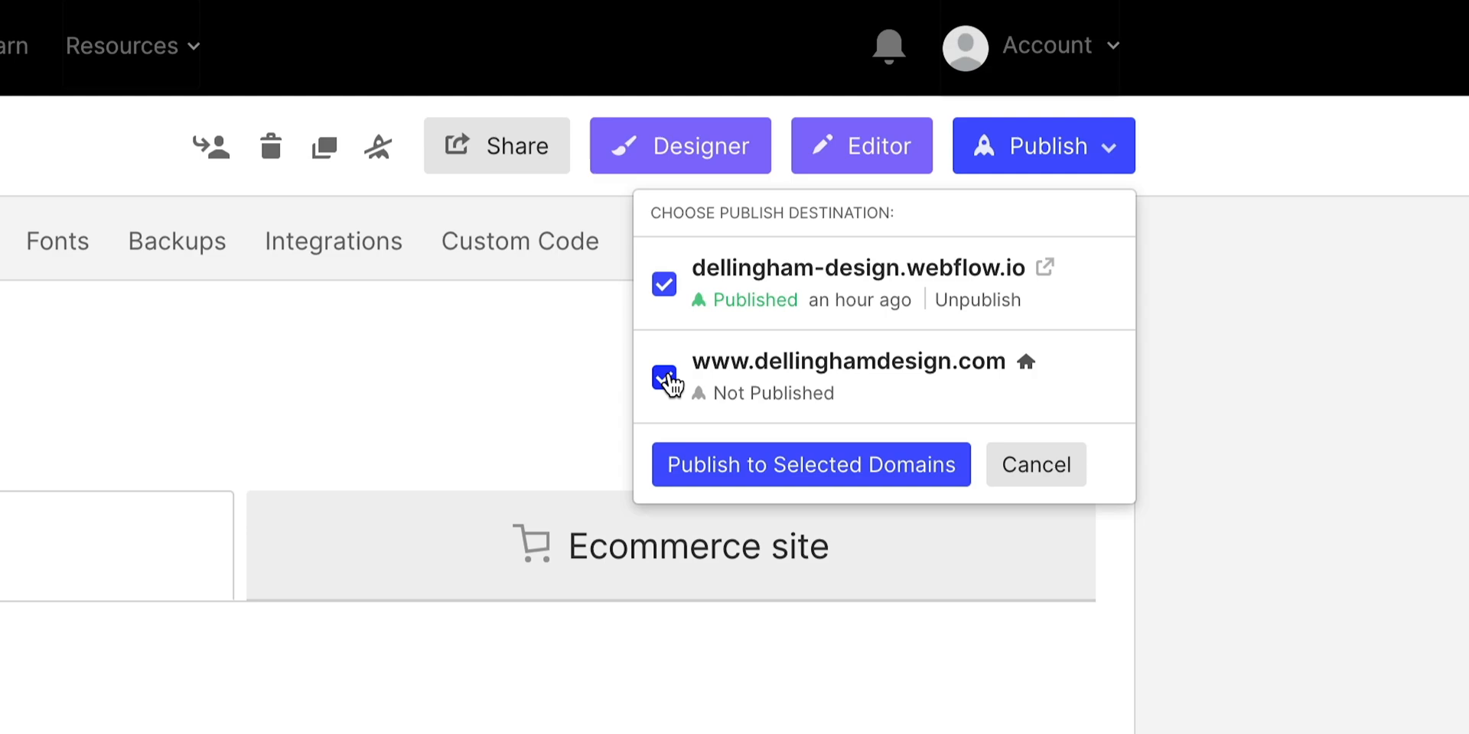
{"action": "left_click", "coordinate": [663, 376]}
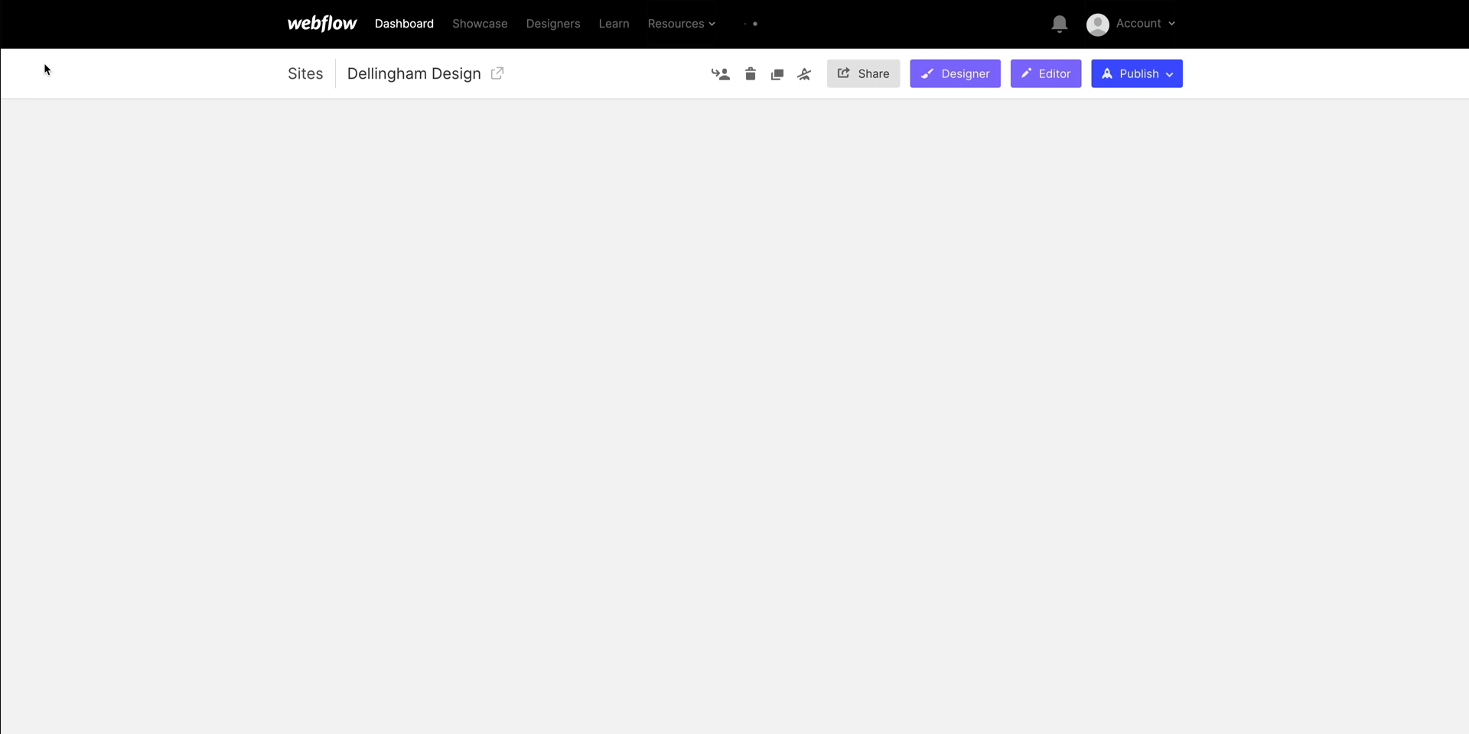
View the SEO settings showing Webflow subdomain indexing disabled.
{"action": "left_click", "coordinate": [414, 74]}
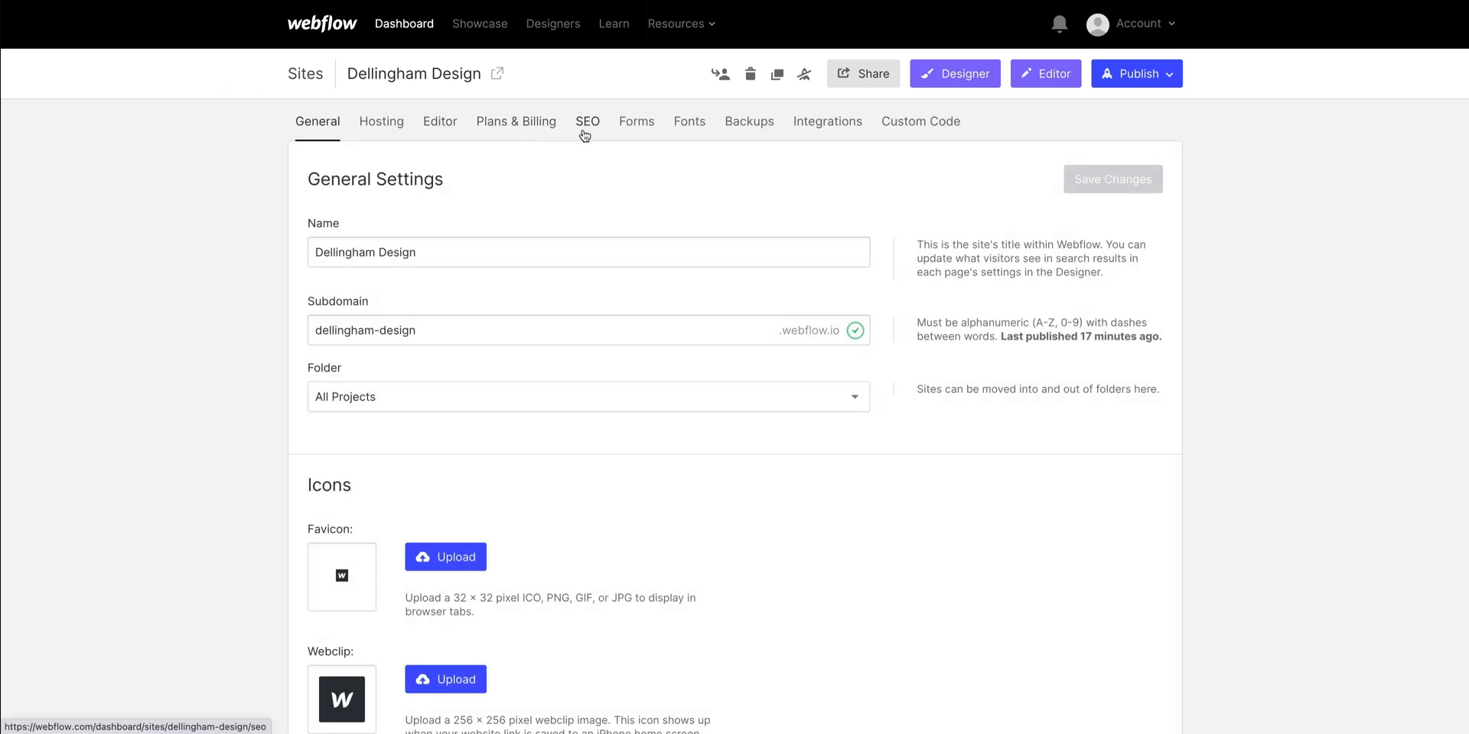
{"action": "left_click", "coordinate": [588, 121]}
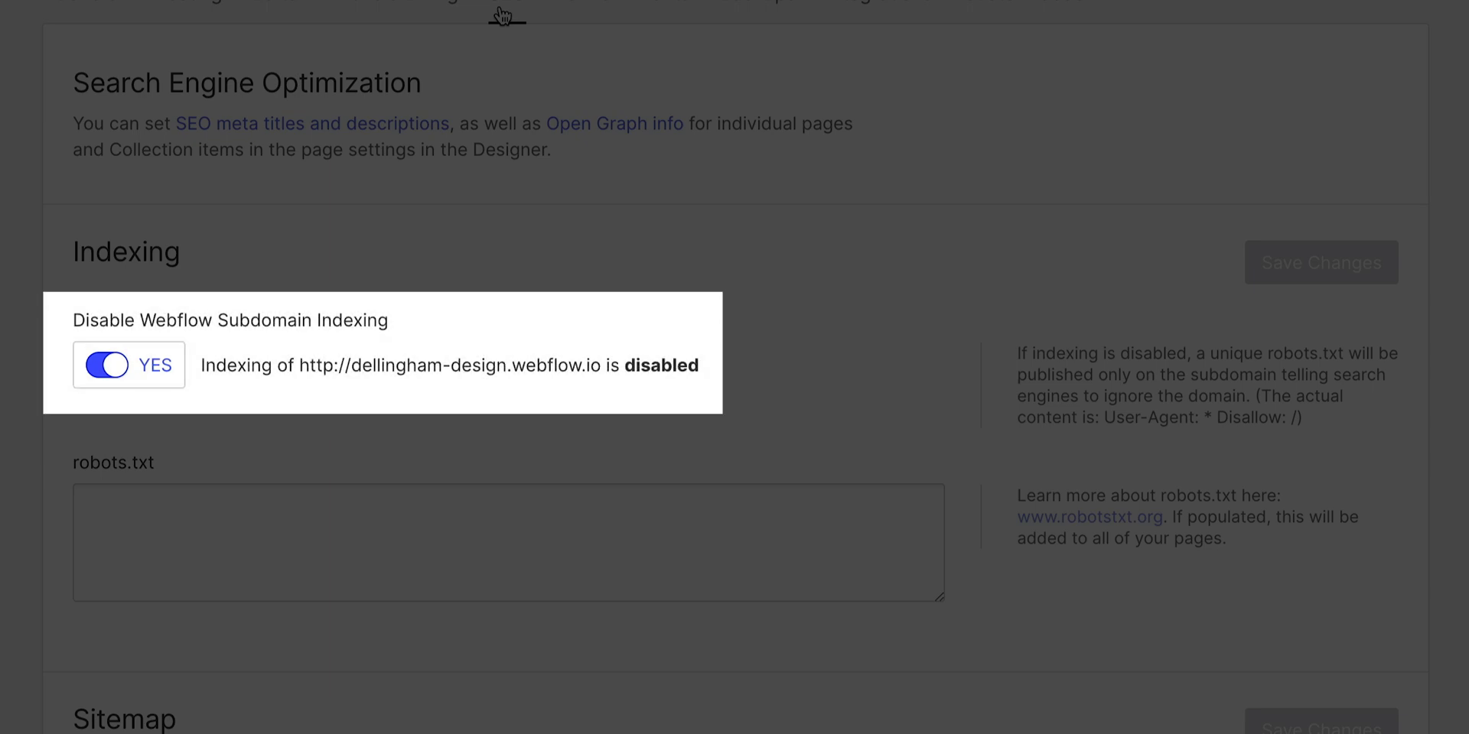
{"action": "left_click", "coordinate": [1042, 145]}
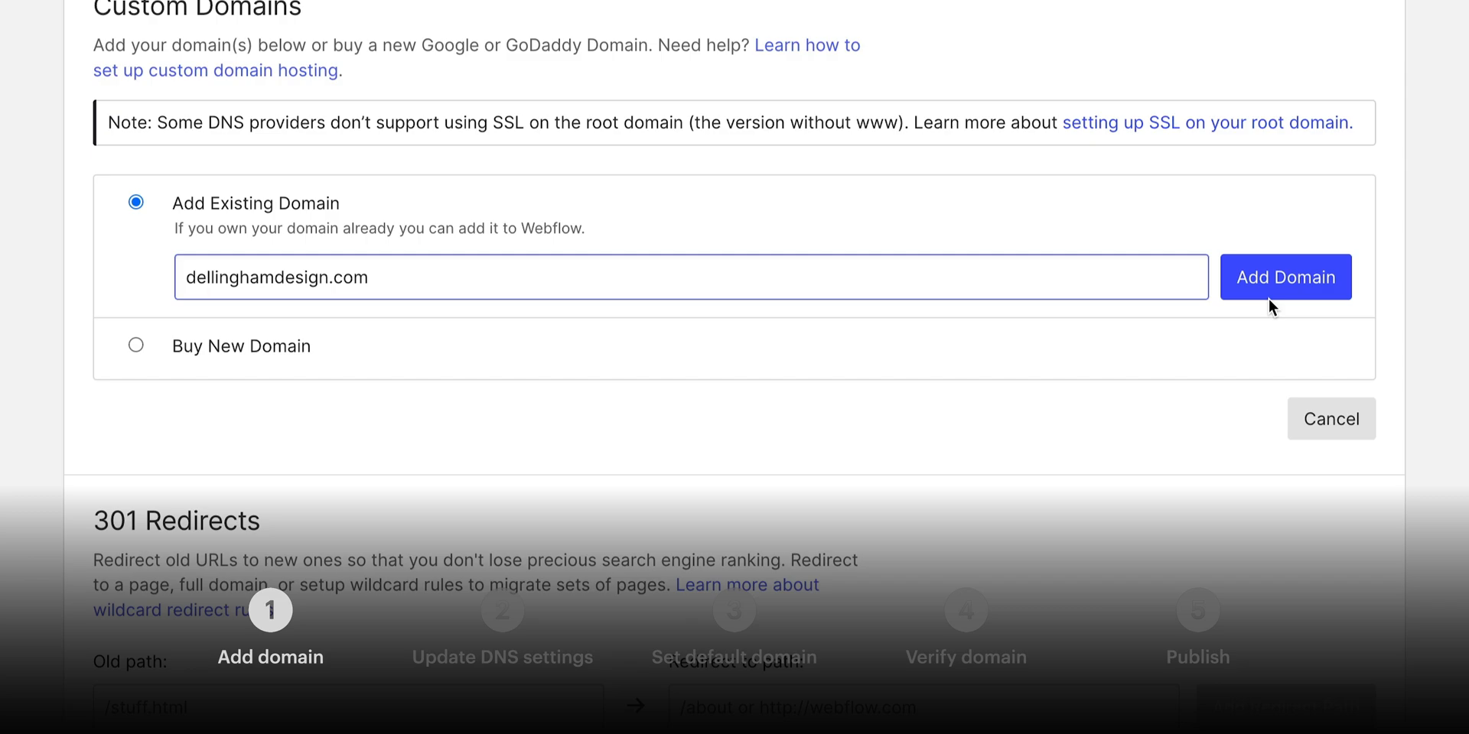
Add dellinghamdesign.com, make www the default, and publish to both domains.
{"action": "left_click", "coordinate": [1285, 276]}
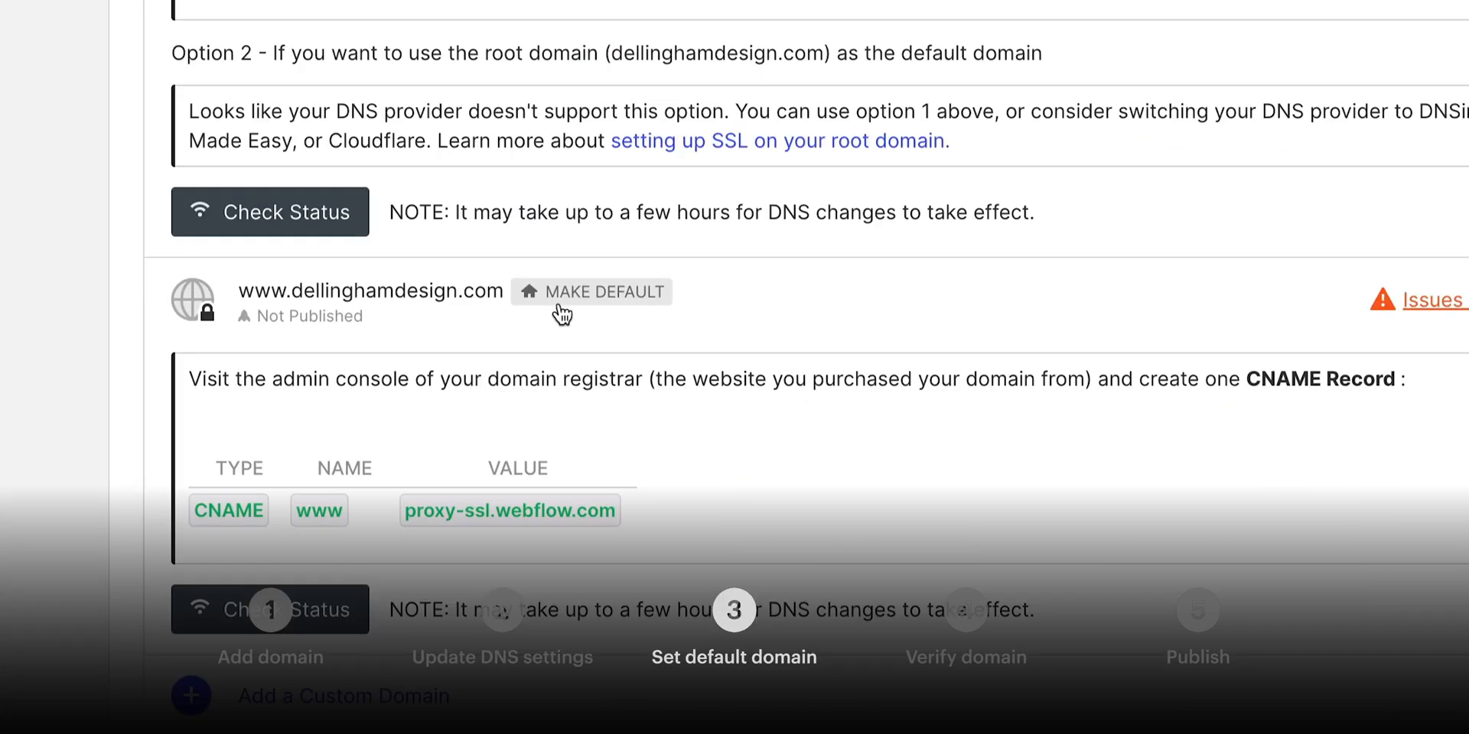
{"action": "left_click", "coordinate": [592, 292]}
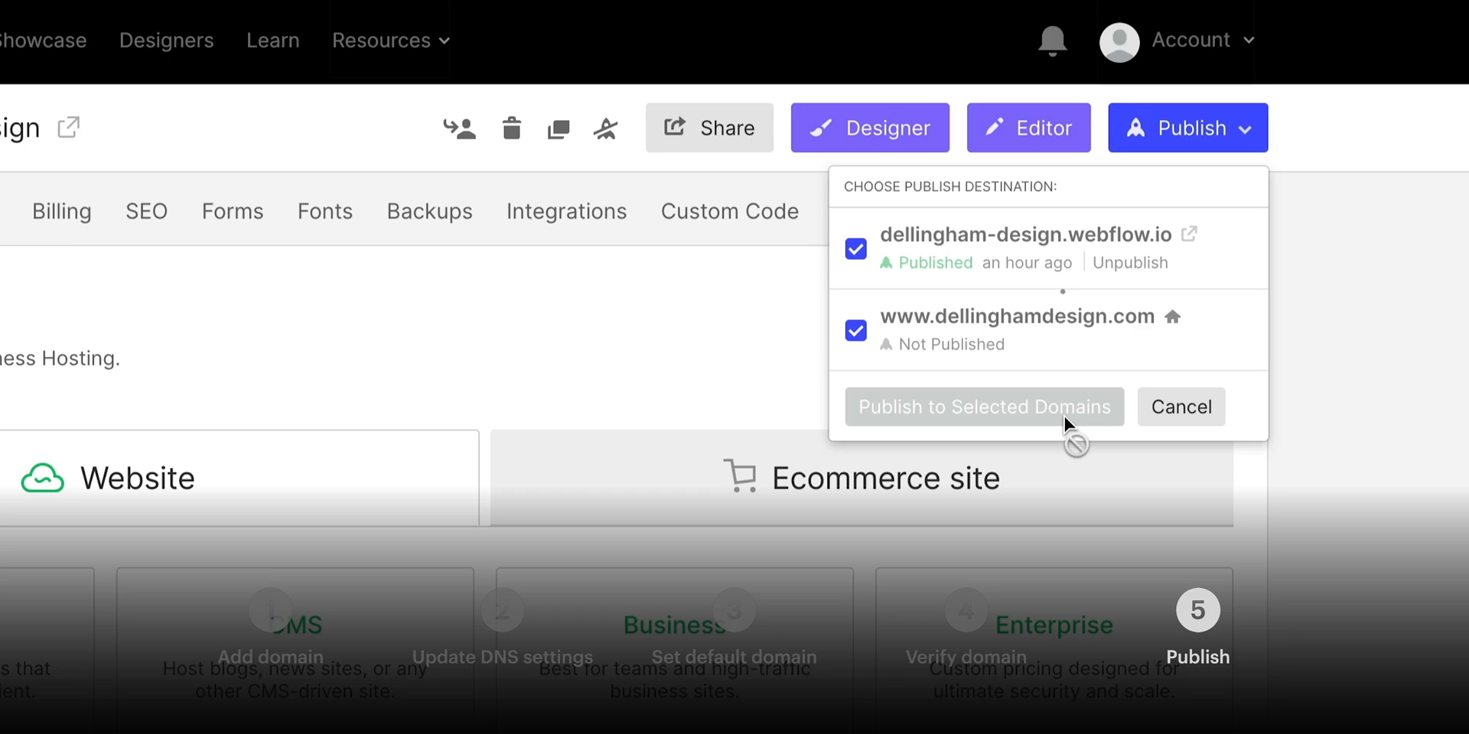
{"action": "left_click", "coordinate": [983, 406]}
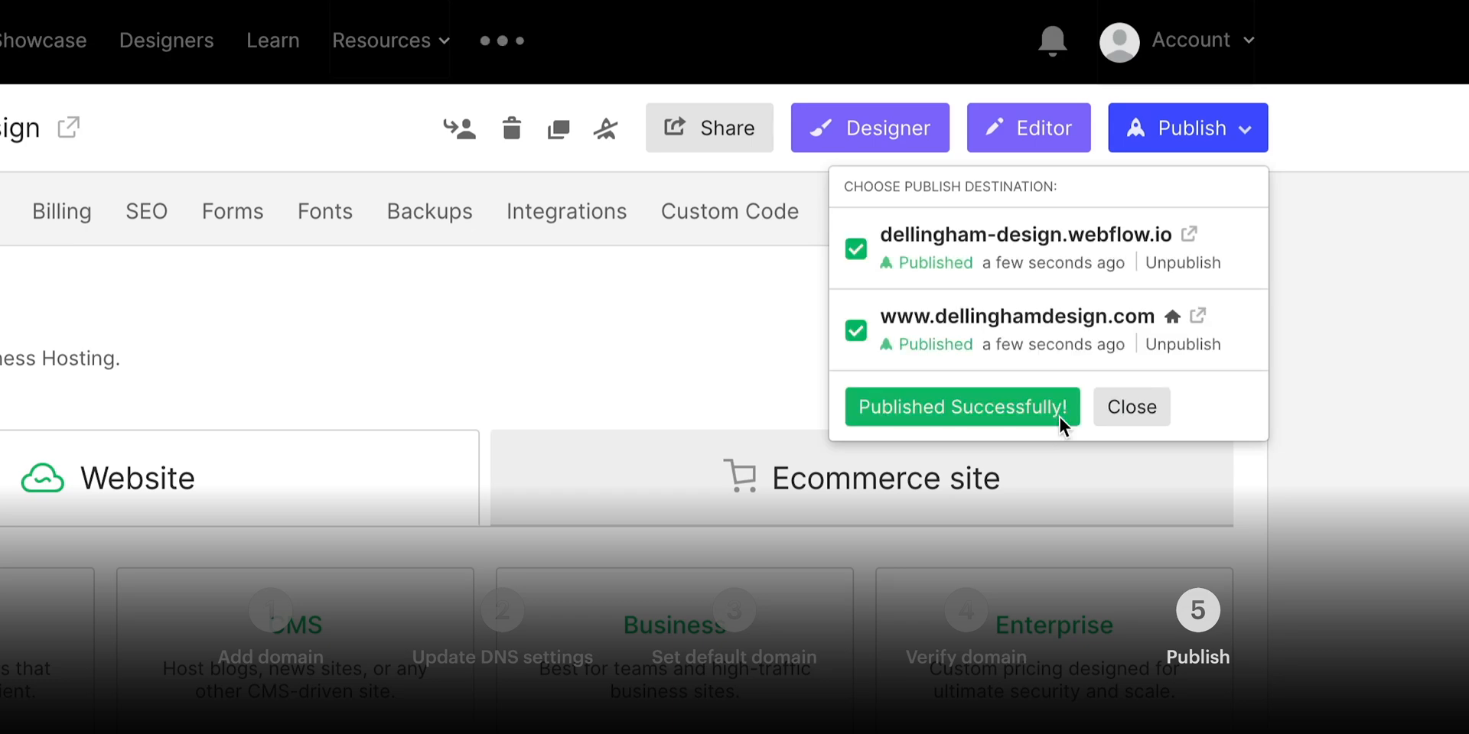